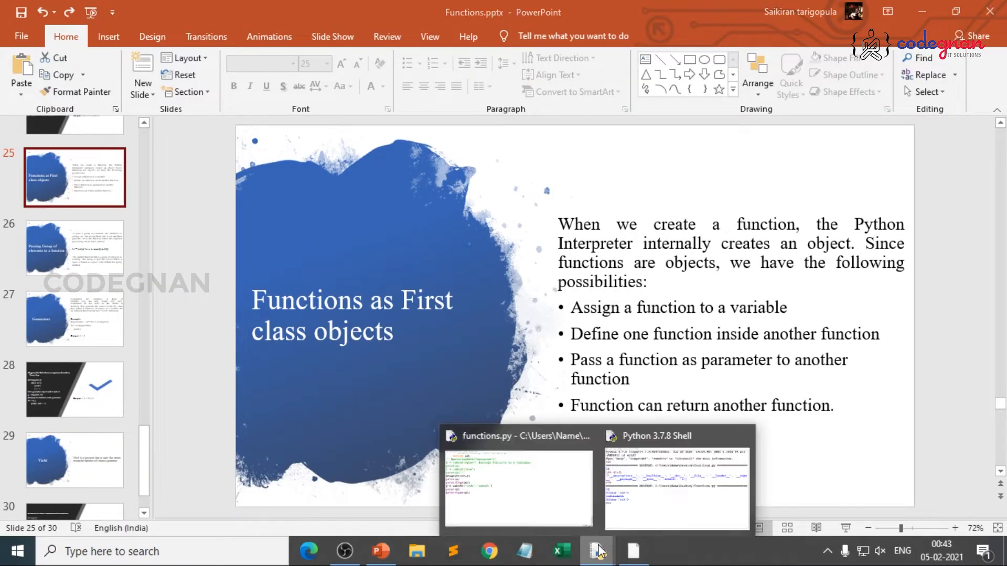
Leave PowerPoint and bring up the functions.py window from the IDLE taskbar previews
{"action": "left_click", "coordinate": [677, 478]}
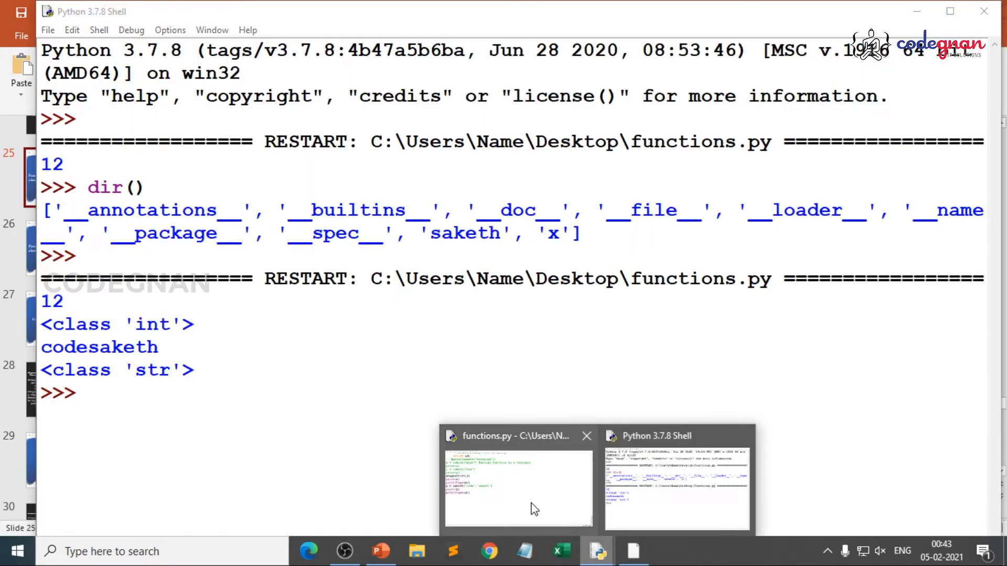
{"action": "left_click", "coordinate": [517, 488]}
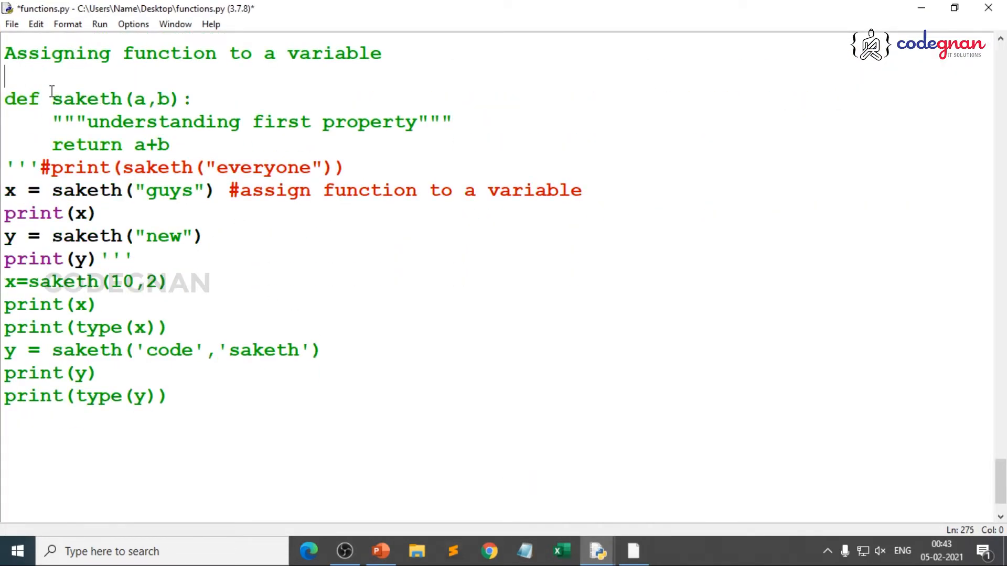
Move the triple quotes so the saketh examples through print(type(y)) form one commented block
{"action": "left_click", "coordinate": [39, 167]}
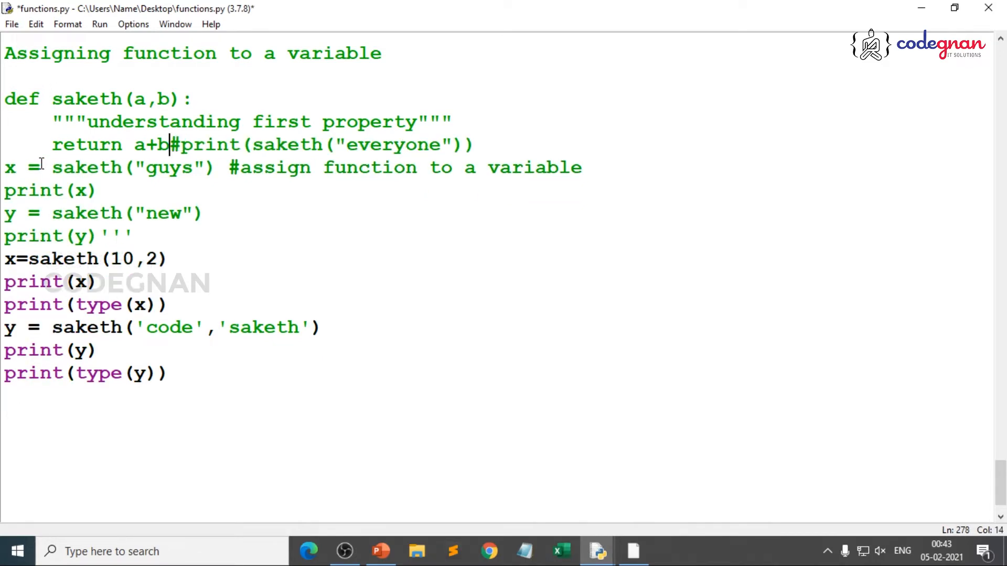
{"action": "key", "text": "Return"}
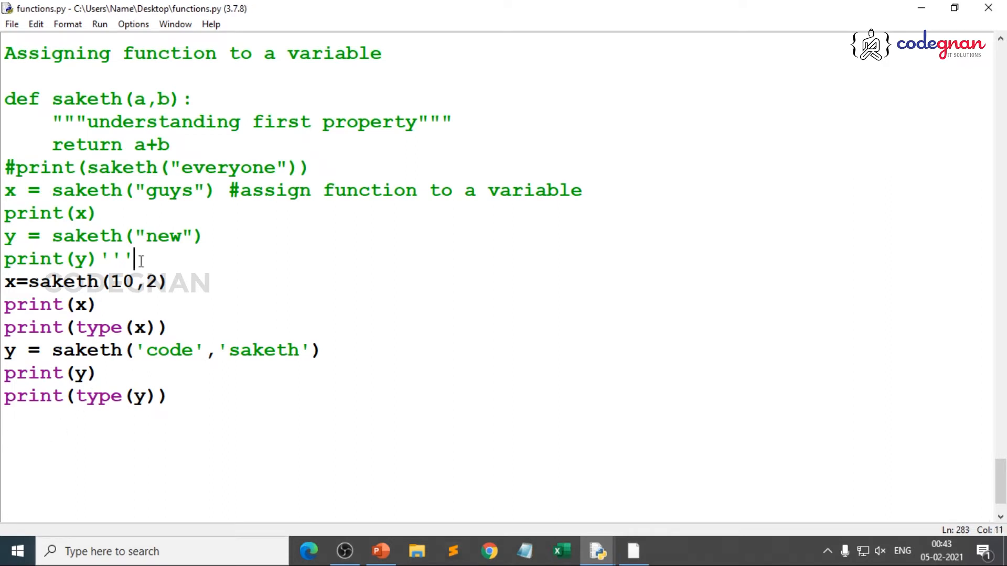
{"action": "key", "text": "BackSpace"}
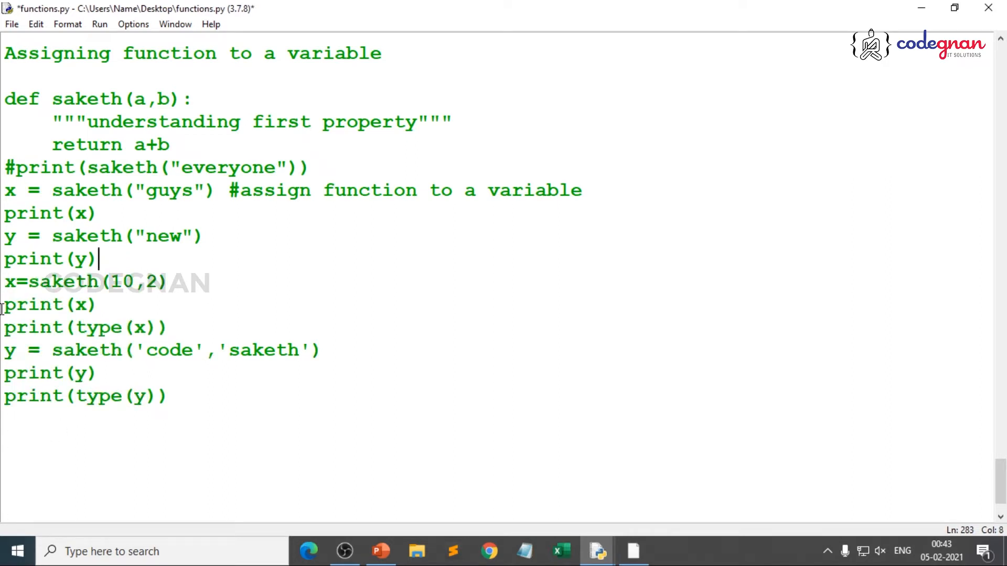
{"action": "type", "text": "'I'"}
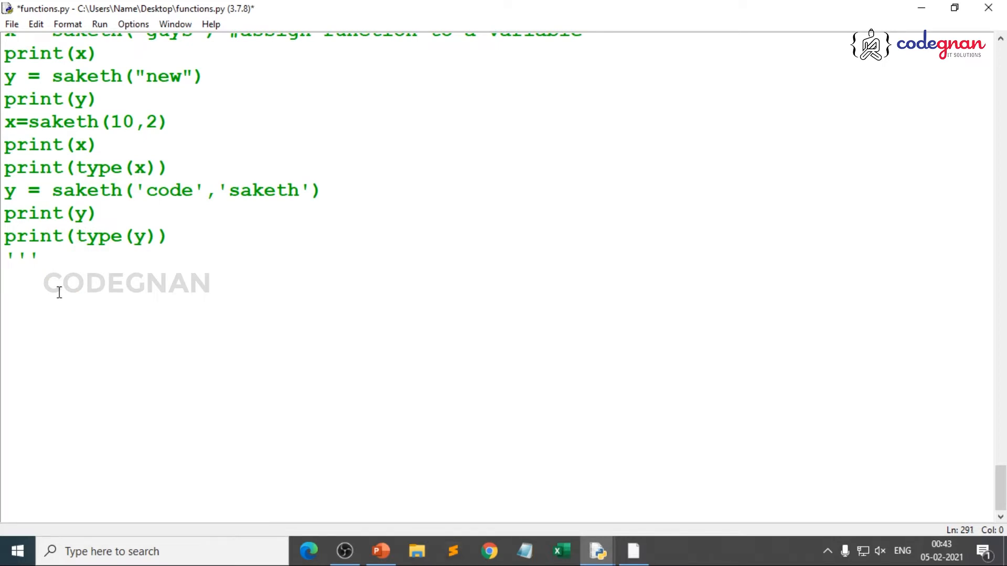
Type the comment '#Defining function inside another function' below the commented block
{"action": "type", "text": "#De"}
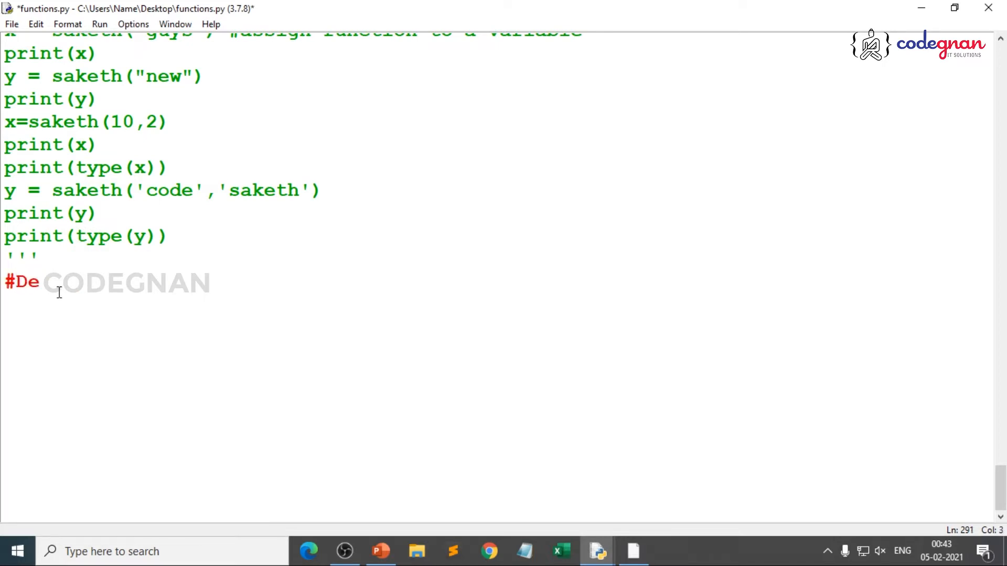
{"action": "type", "text": "fi"}
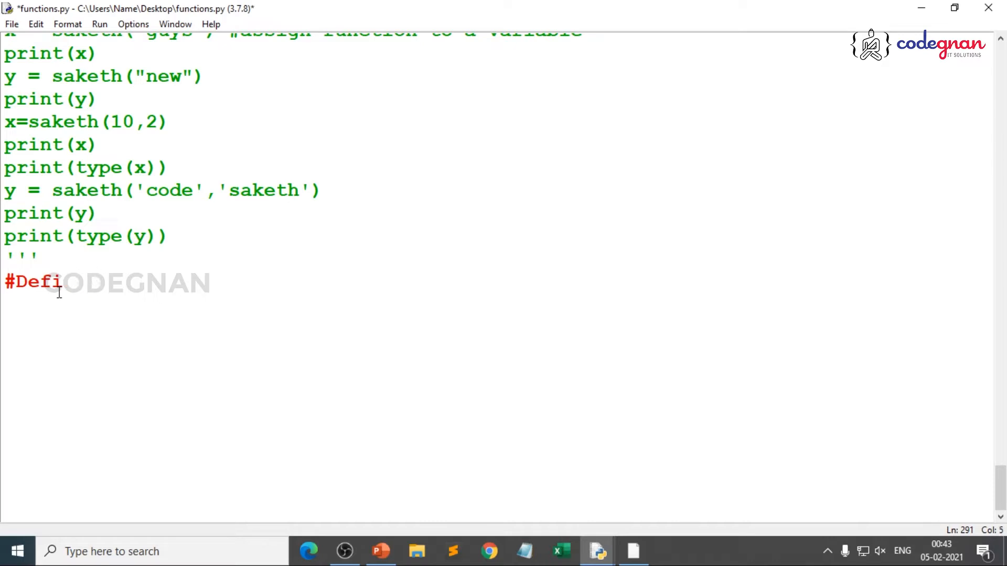
{"action": "type", "text": "n"}
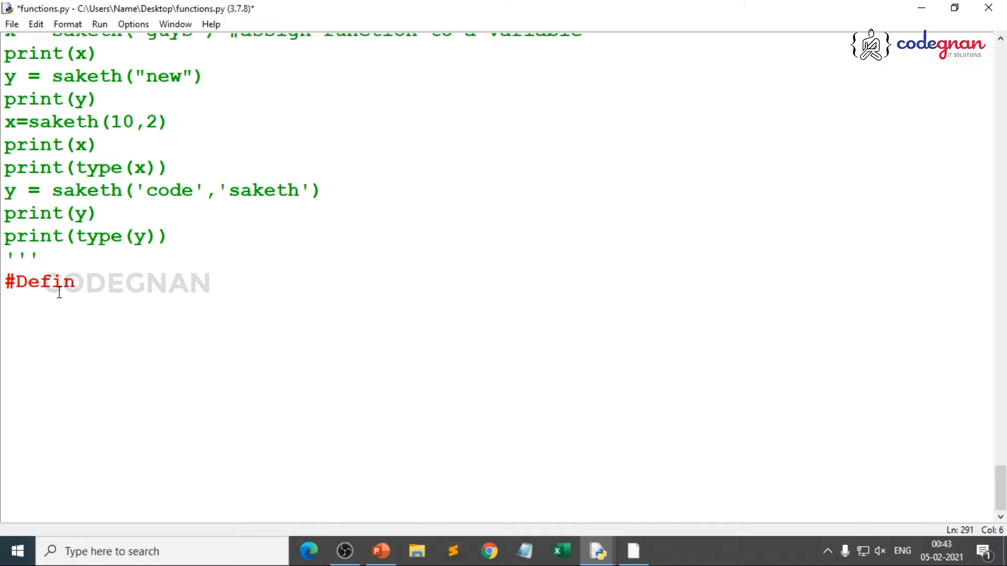
{"action": "type", "text": "in"}
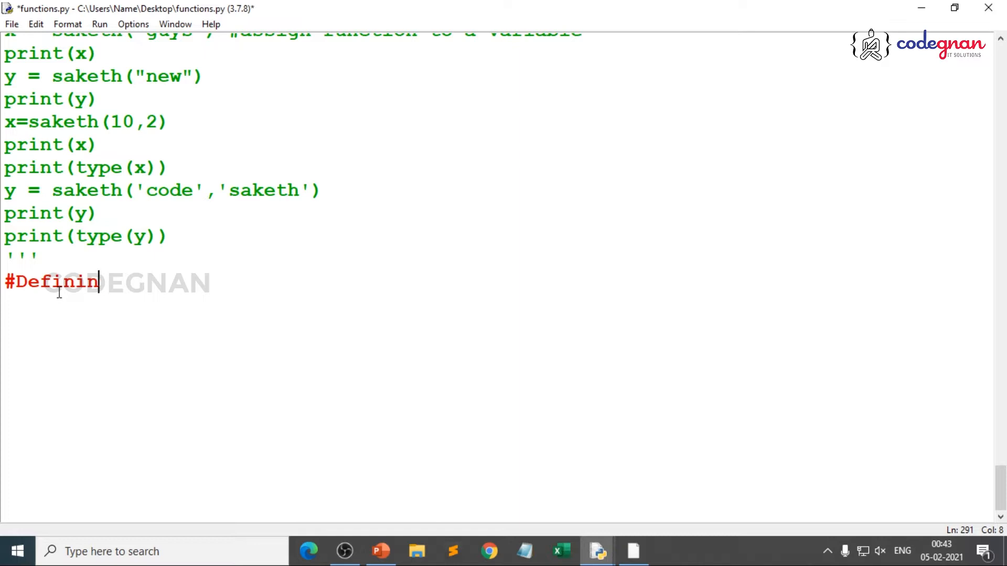
{"action": "type", "text": "g func"}
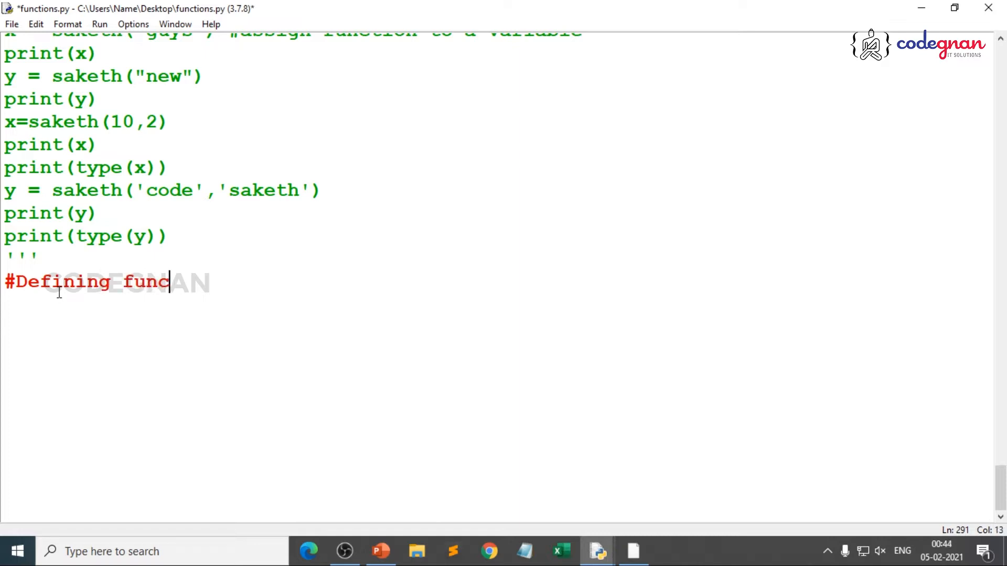
{"action": "type", "text": "tion inside"}
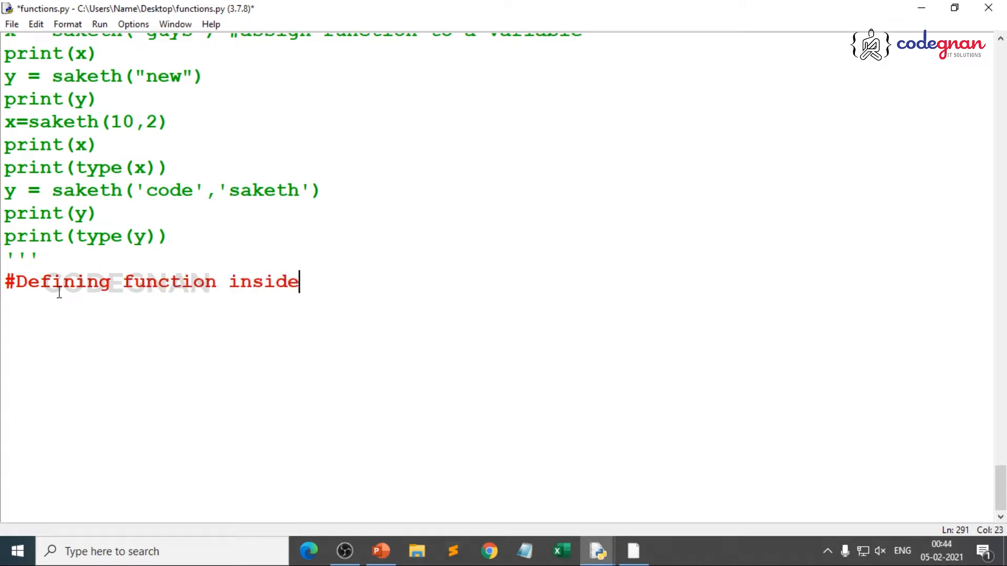
{"action": "type", "text": "another fu"}
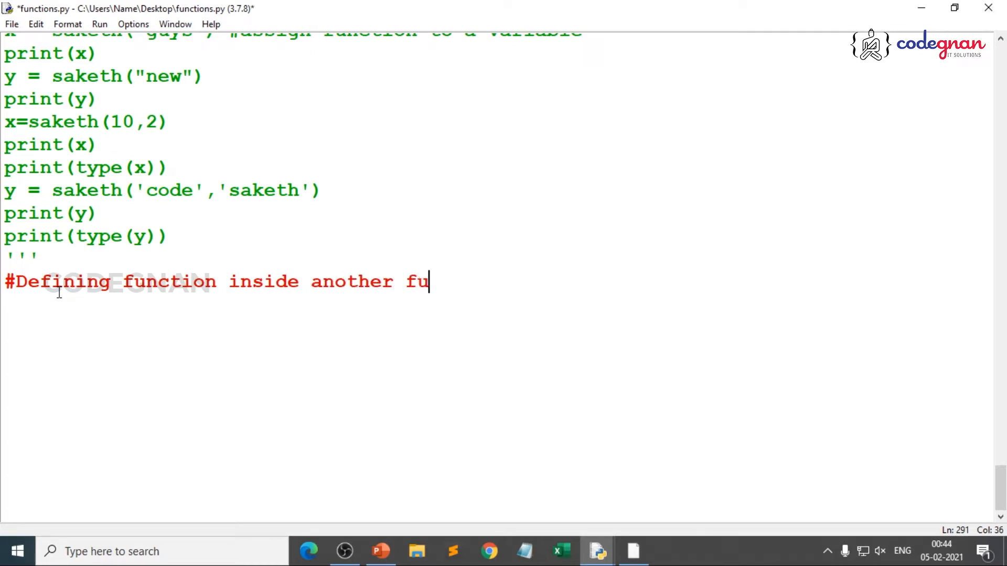
{"action": "type", "text": "nction"}
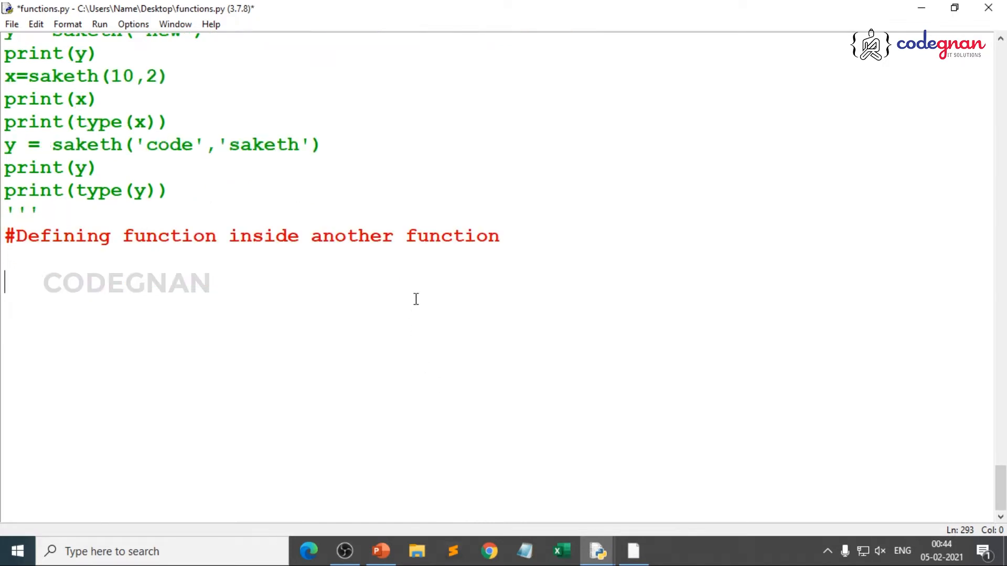
Write the header def display(s): with the docstring """understanding second property"""
{"action": "type", "text": "def"}
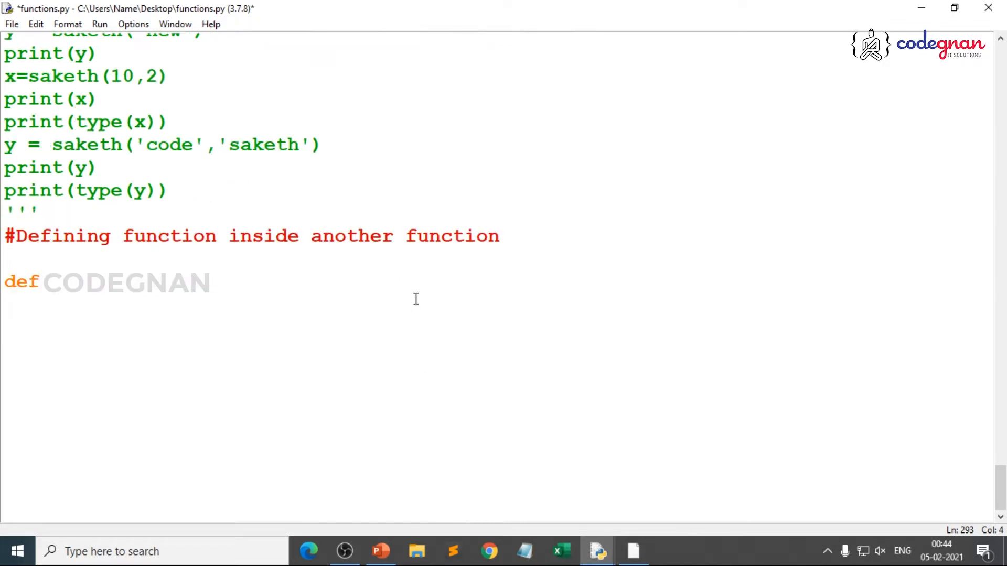
{"action": "type", "text": "display"}
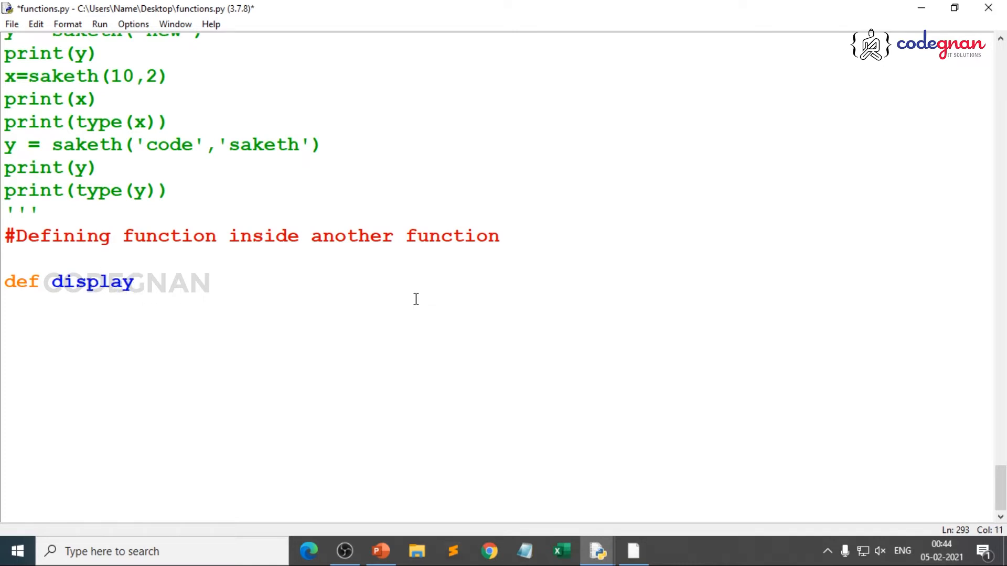
{"action": "type", "text": "("}
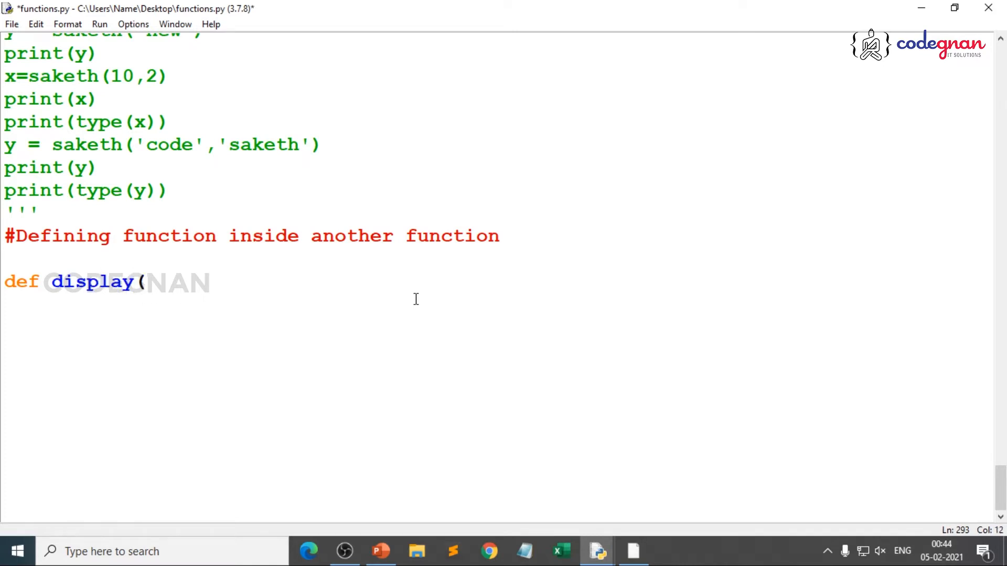
{"action": "type", "text": "s):"}
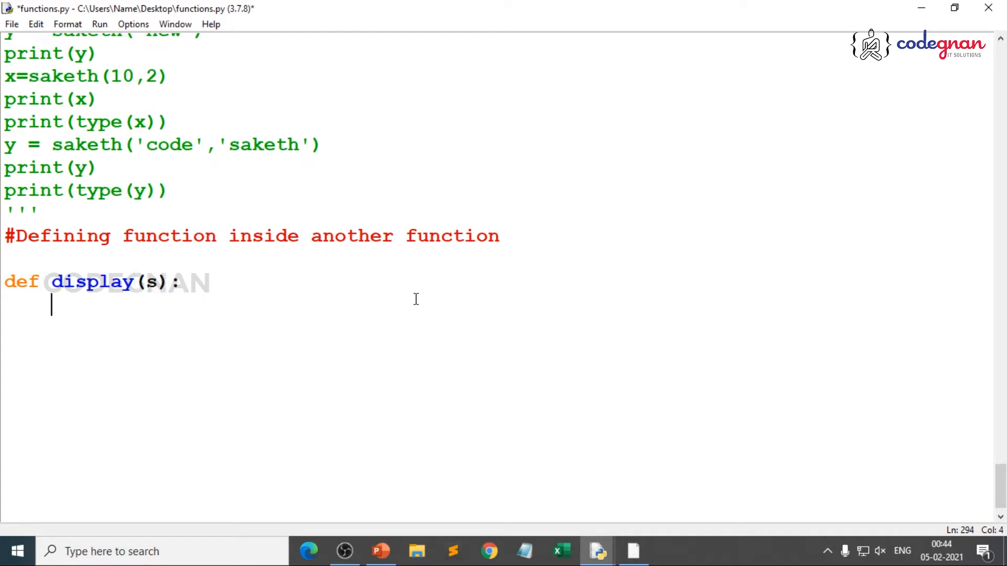
{"action": "type", "text": "\"\"\"u"}
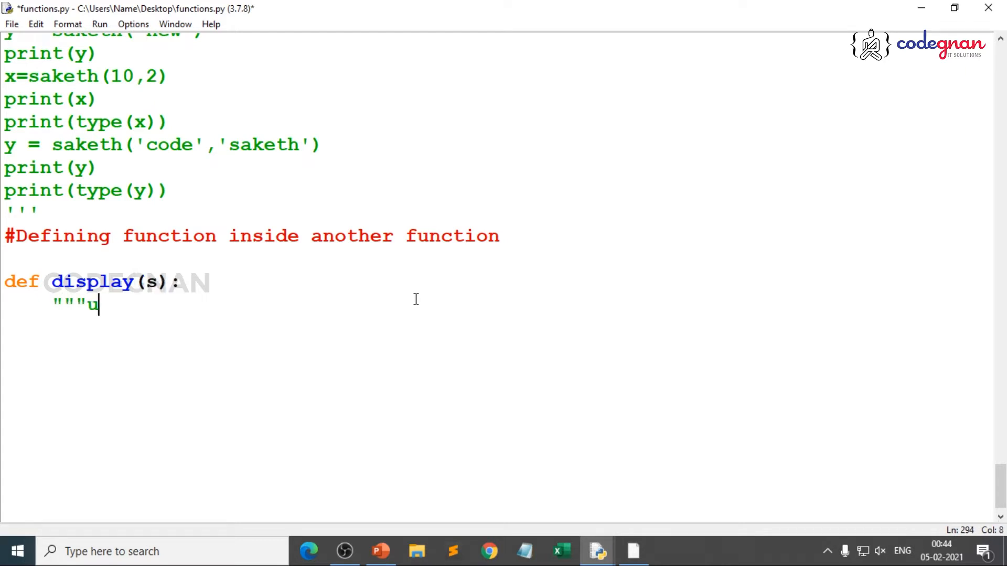
{"action": "type", "text": "nderstanding"}
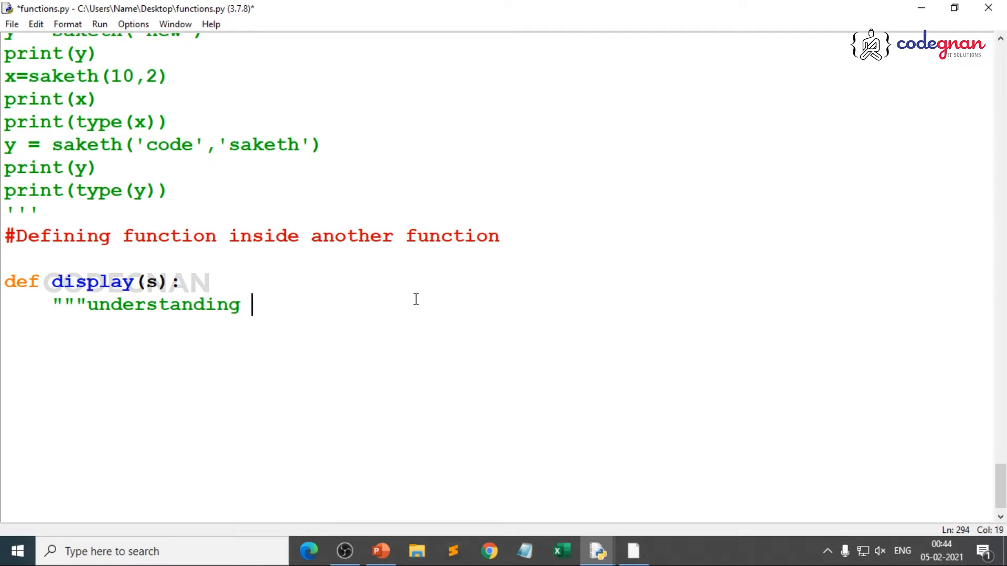
{"action": "type", "text": "second property\"\""}
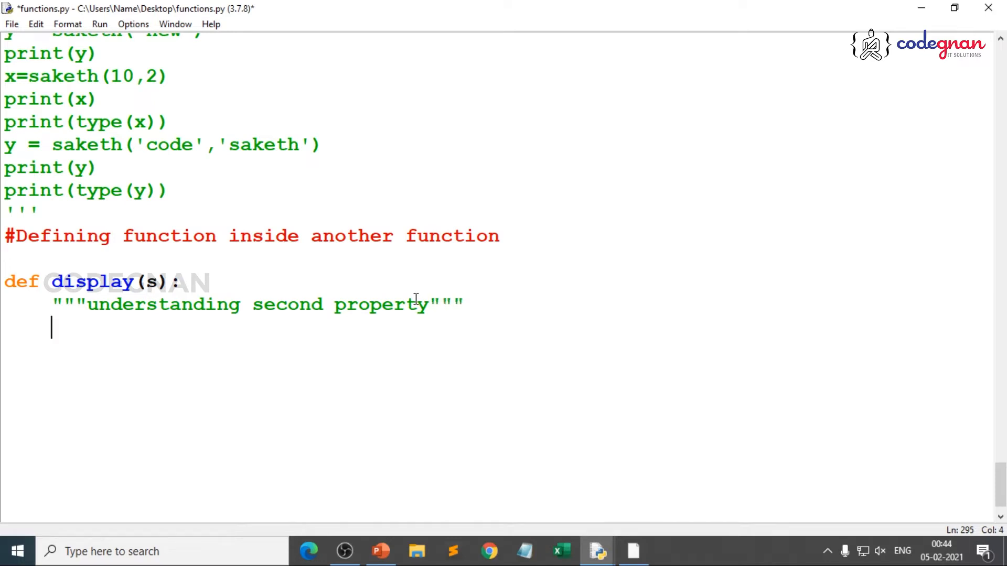
Write def message(): inside display with the docstring """function inside another function"""
{"action": "type", "text": "de"}
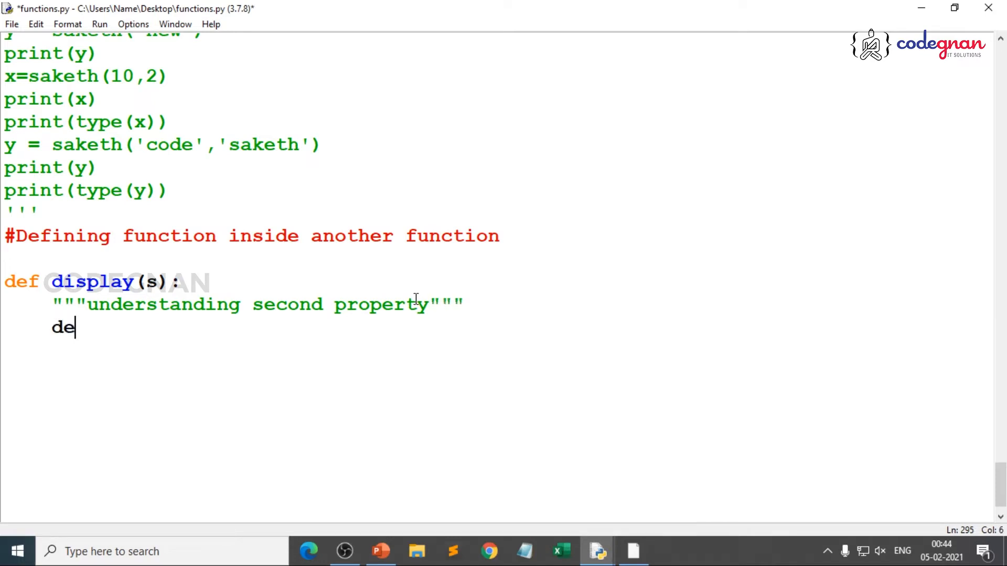
{"action": "type", "text": "f messa"}
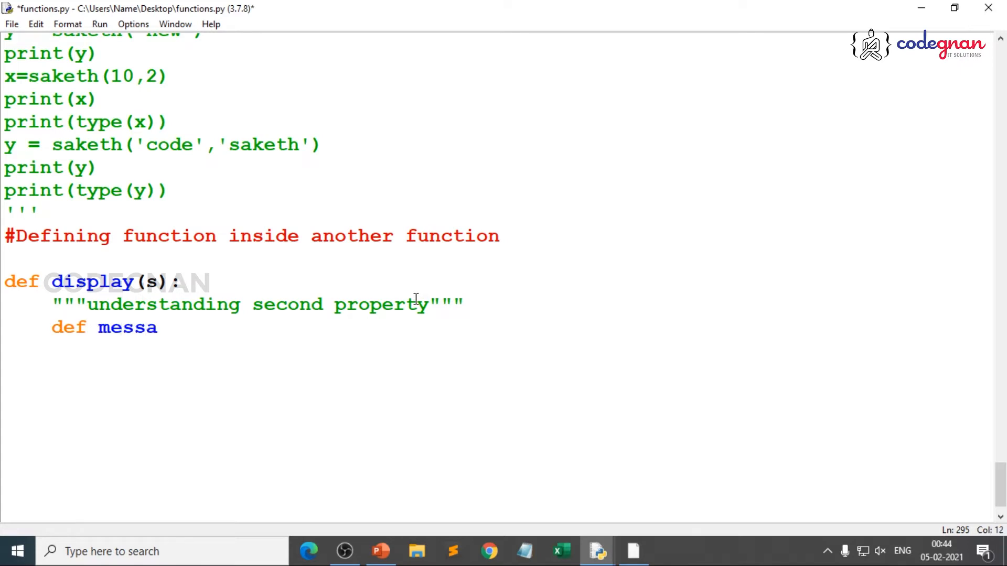
{"action": "type", "text": "ge("}
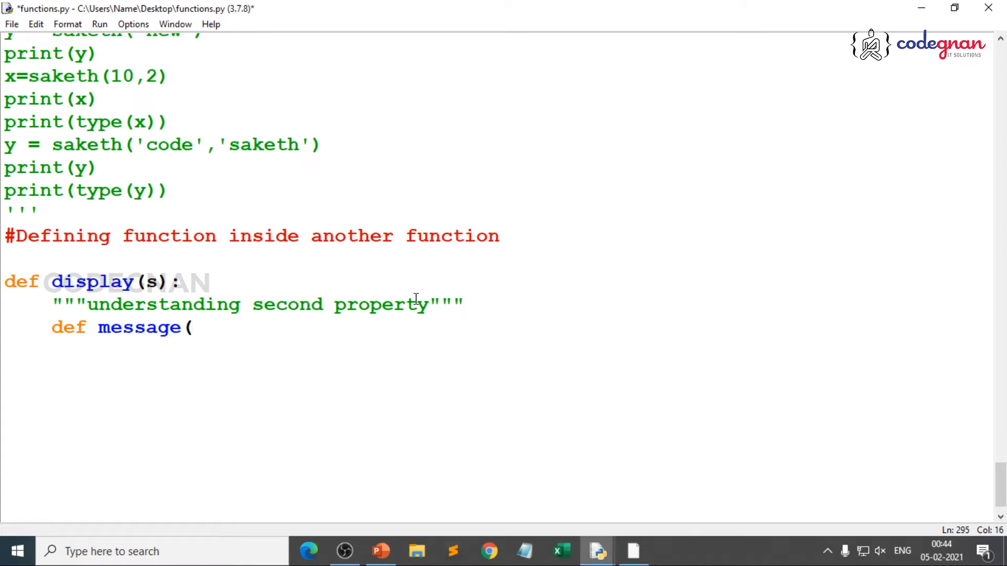
{"action": "type", "text": "):"}
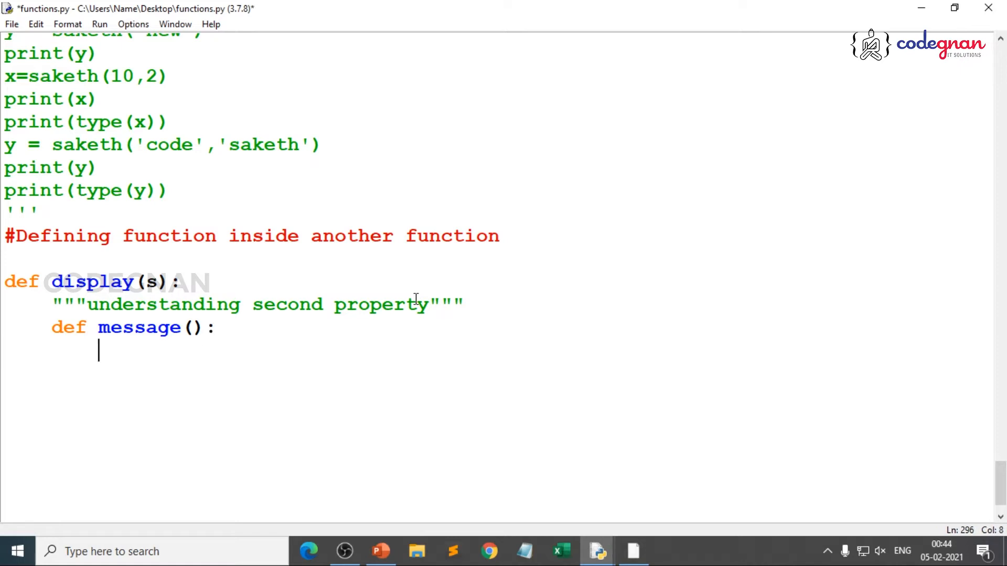
{"action": "type", "text": "\"\""}
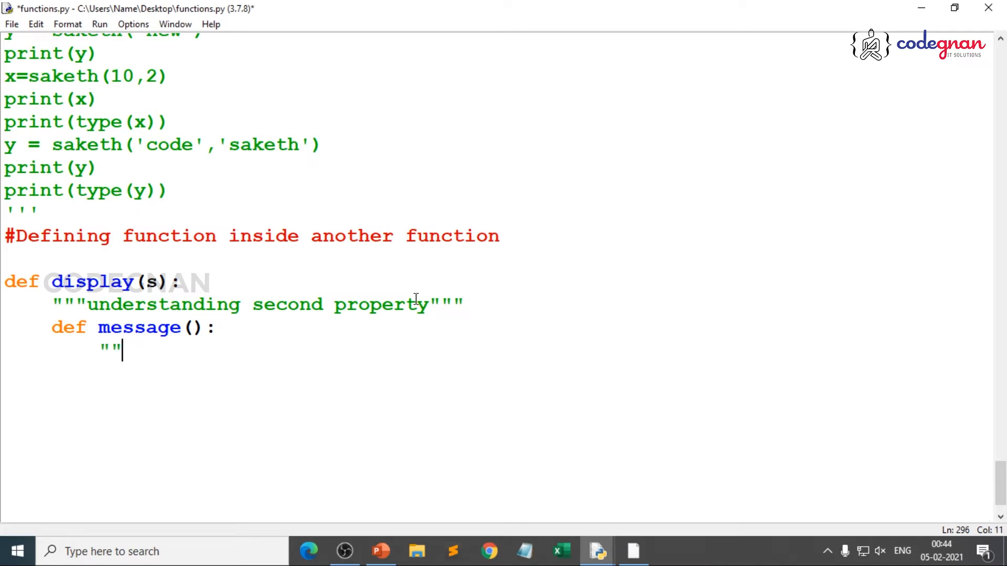
{"action": "type", "text": "\"fu"}
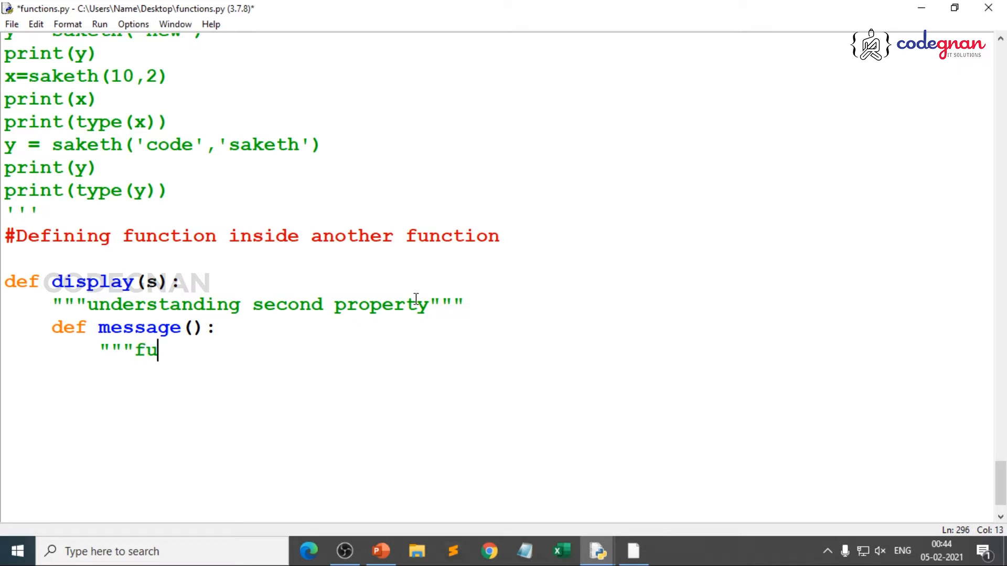
{"action": "type", "text": "nction insid"}
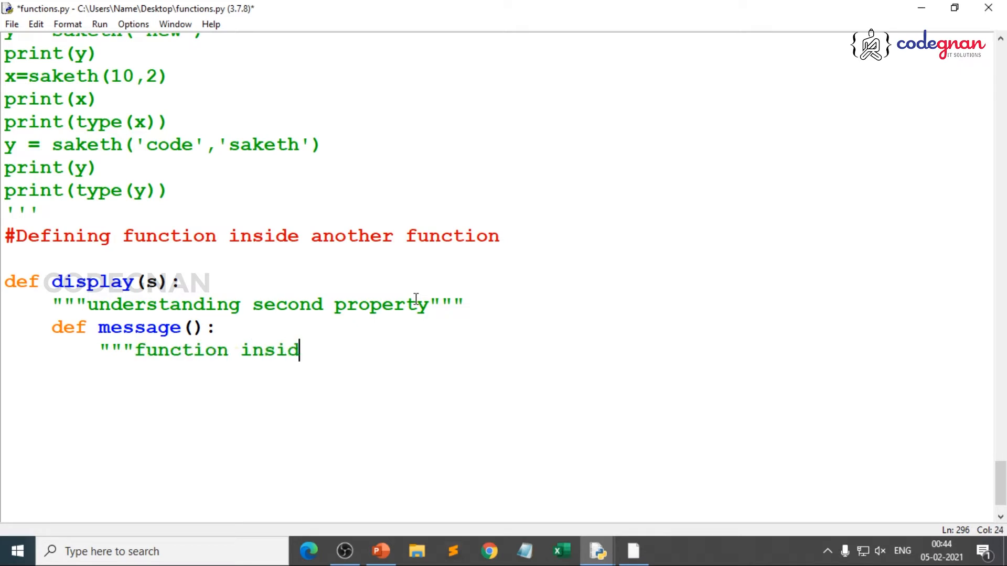
{"action": "type", "text": "e another fu"}
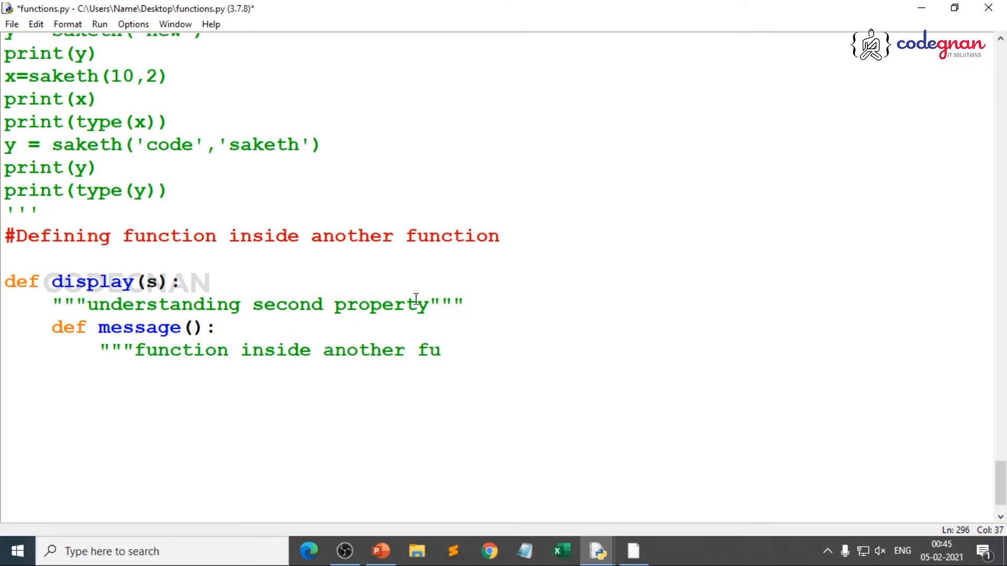
{"action": "type", "text": "nction\"\"\""}
{"action": "type", "text": "ret"}
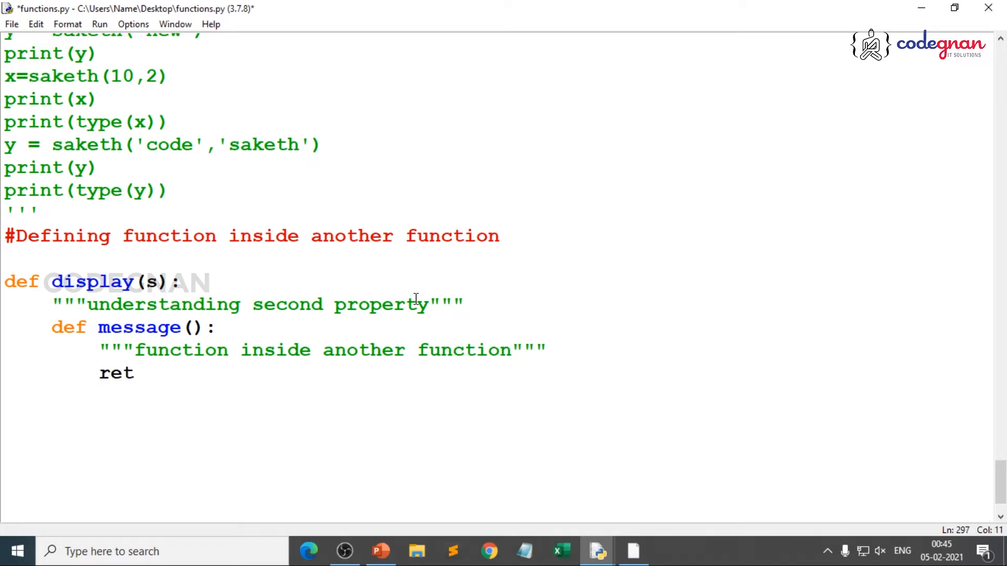
Make message() return the string "How are You?"
{"action": "type", "text": "urn"}
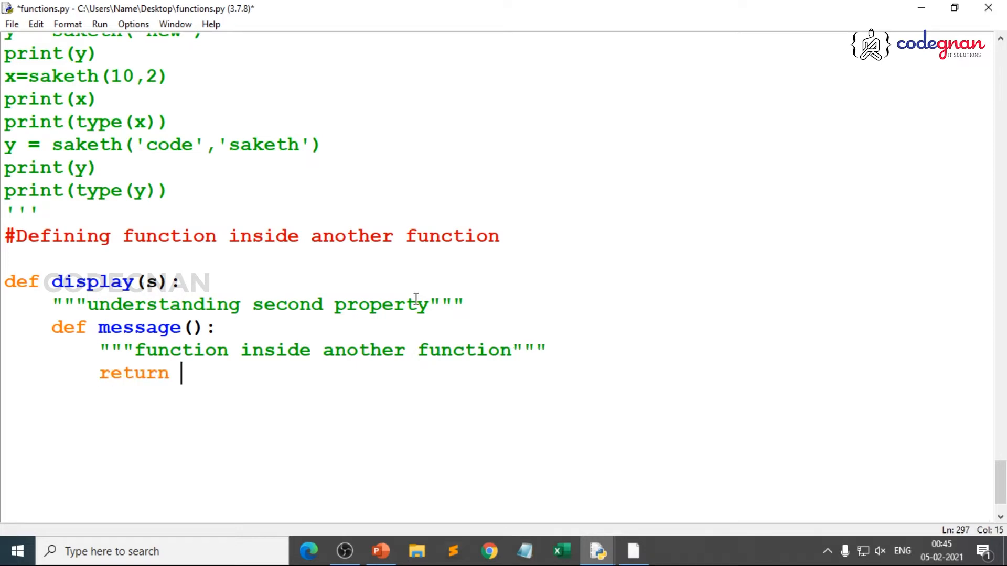
{"action": "type", "text": "\"H"}
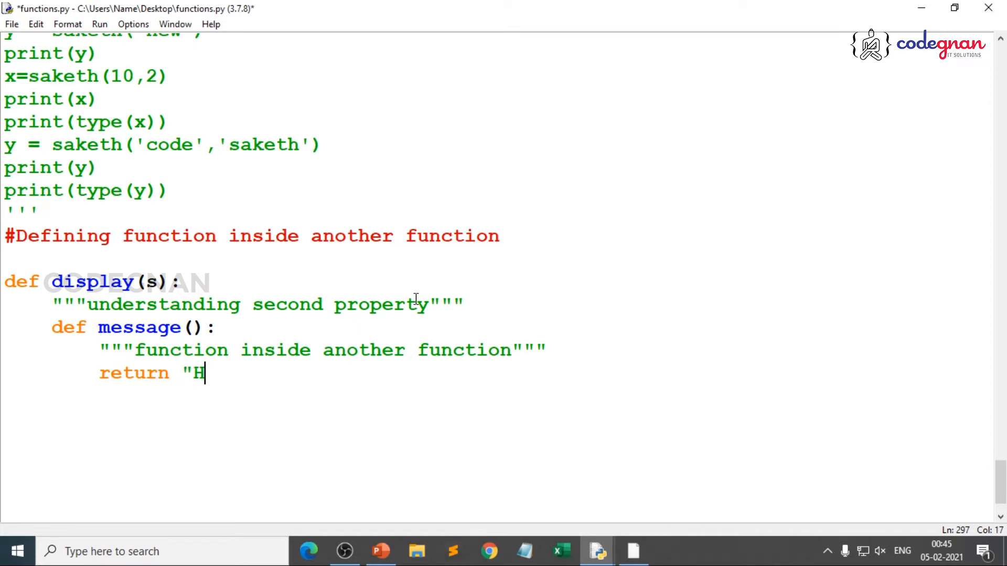
{"action": "type", "text": "ow are"}
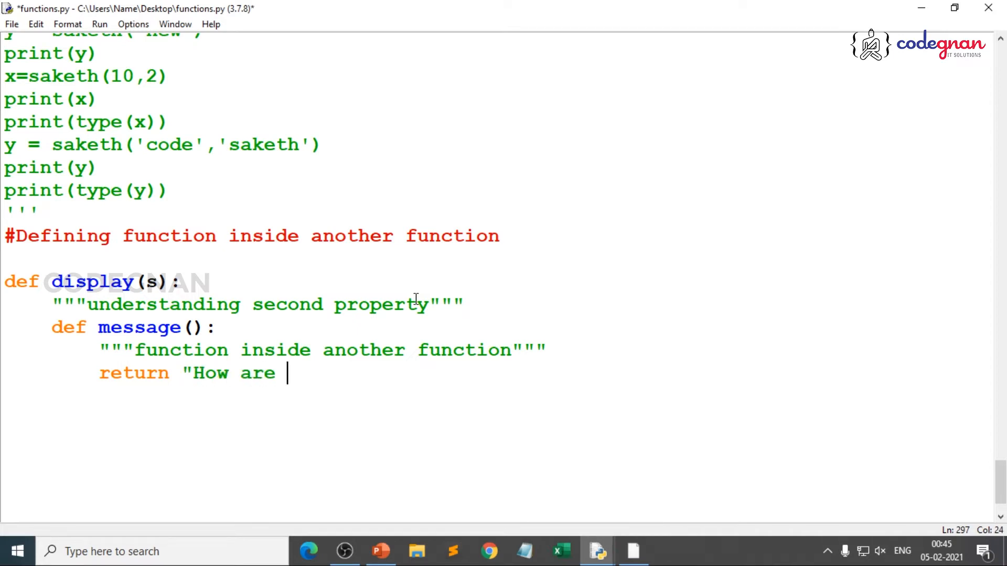
{"action": "type", "text": "You?"}
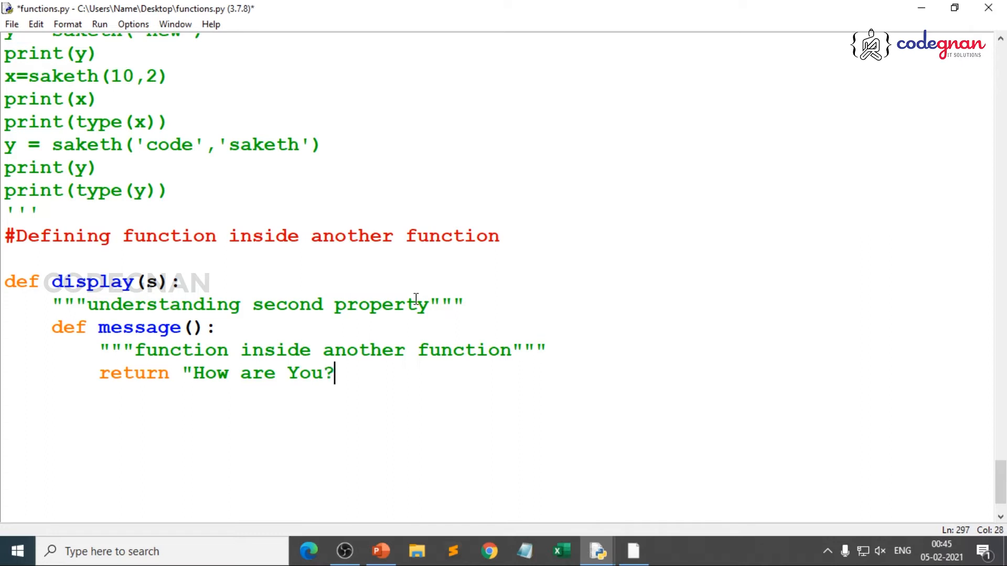
{"action": "type", "text": "\""}
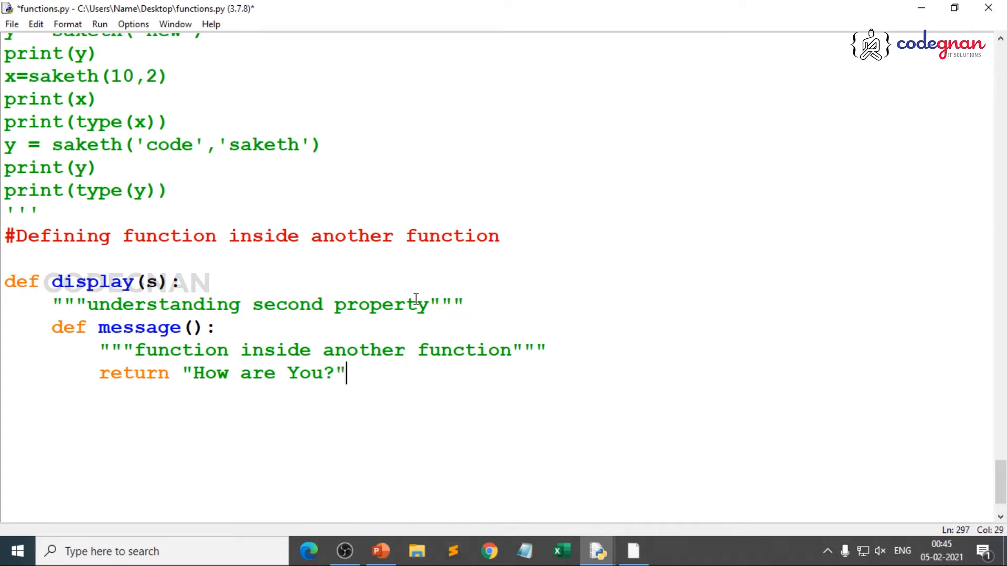
{"action": "mouse_move", "coordinate": [309, 274]}
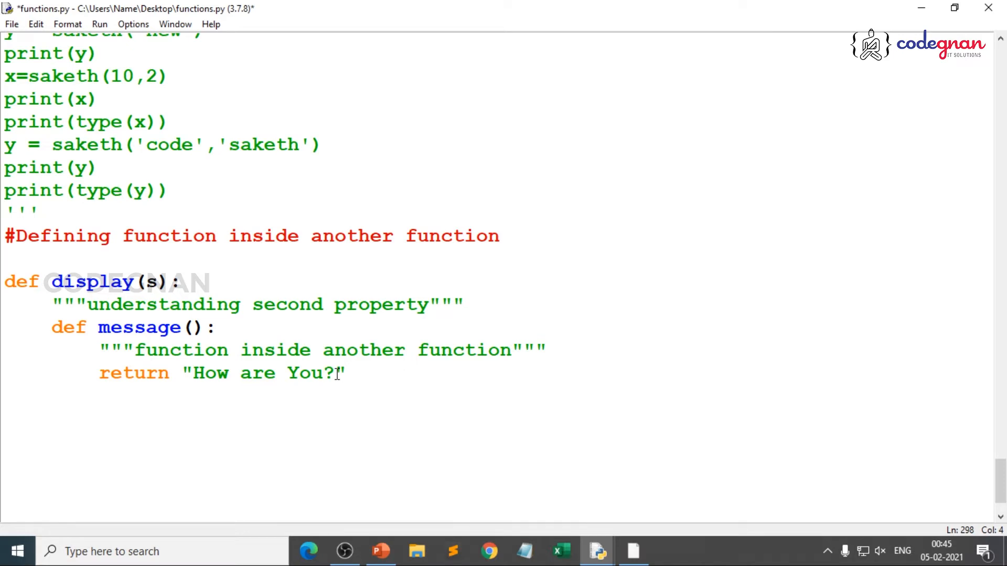
In display(), set result = message()+s and return result
{"action": "type", "text": "result"}
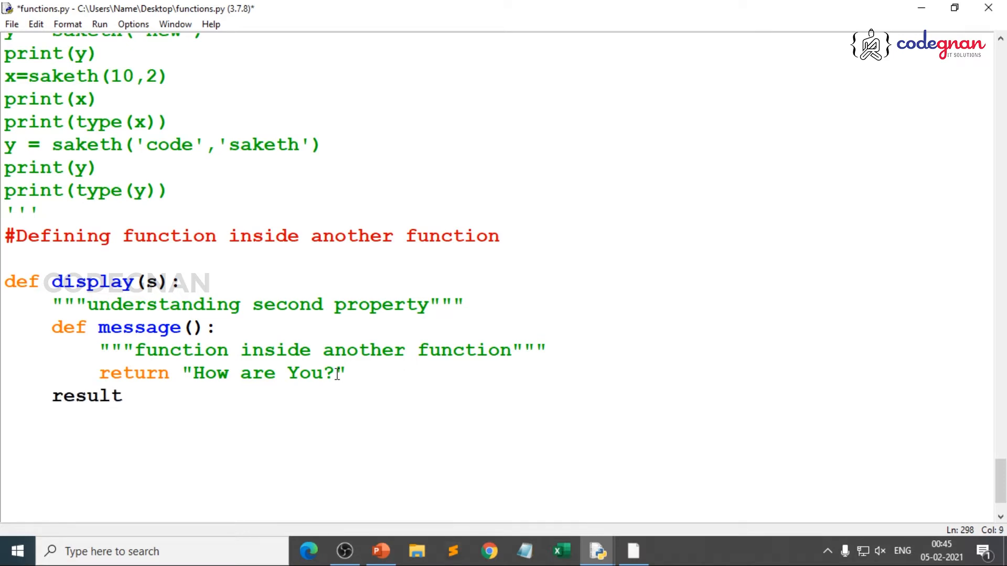
{"action": "type", "text": "="}
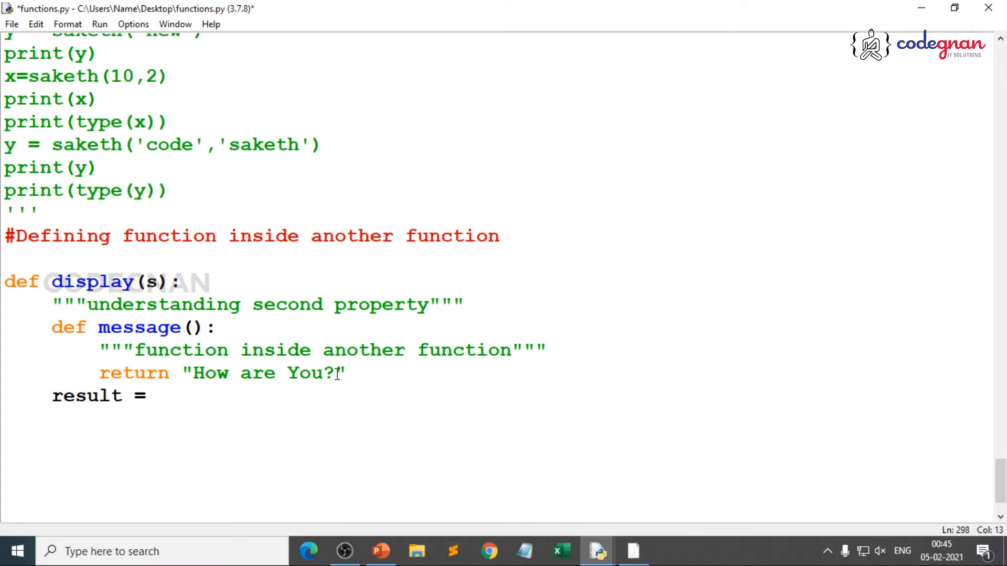
{"action": "type", "text": "messa"}
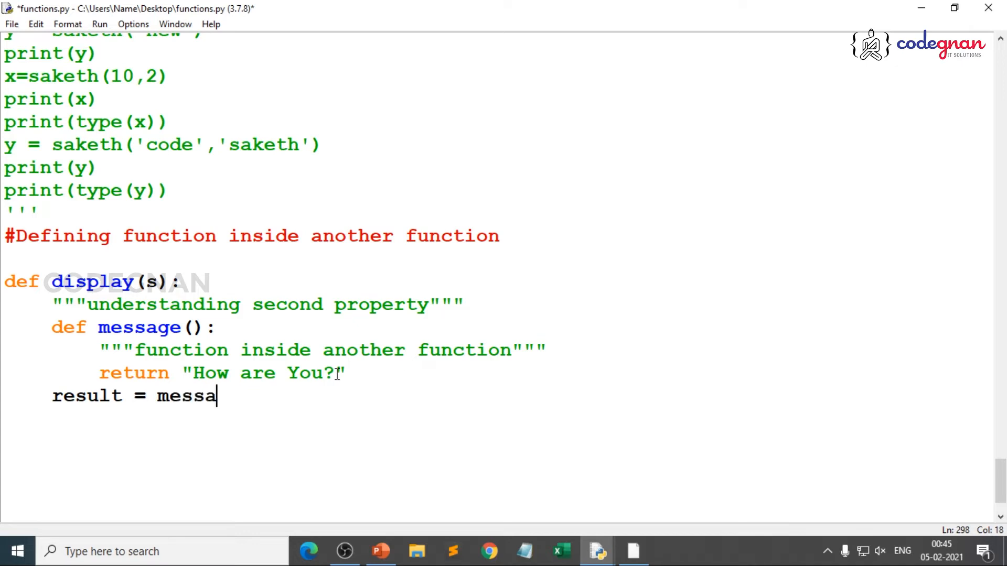
{"action": "type", "text": "ge()"}
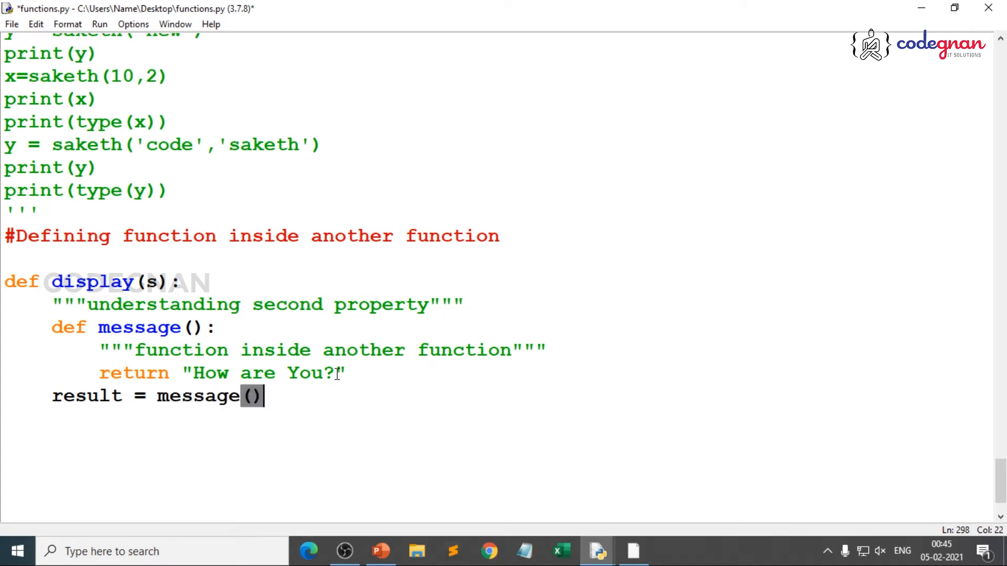
{"action": "type", "text": "+"}
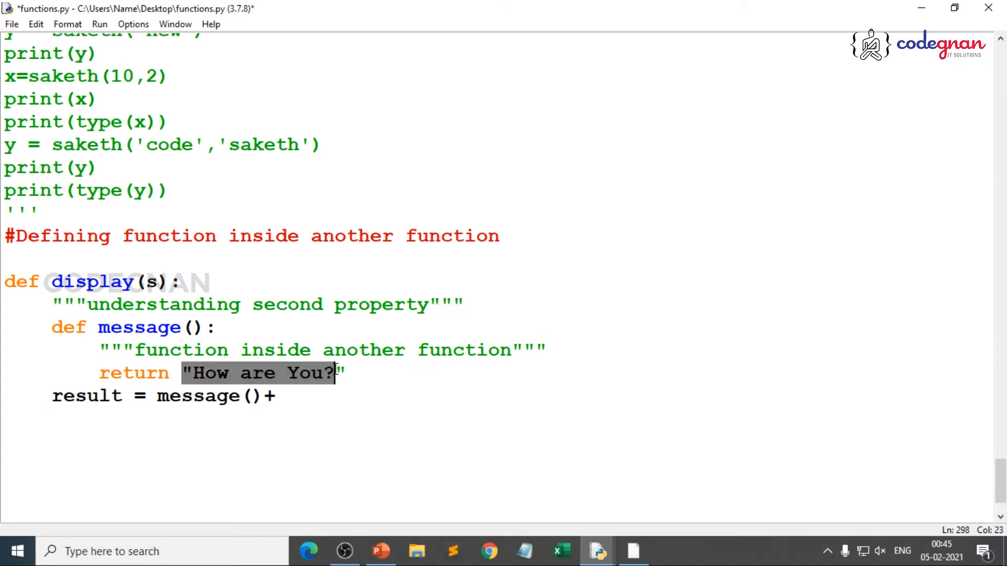
{"action": "left_click", "coordinate": [278, 396]}
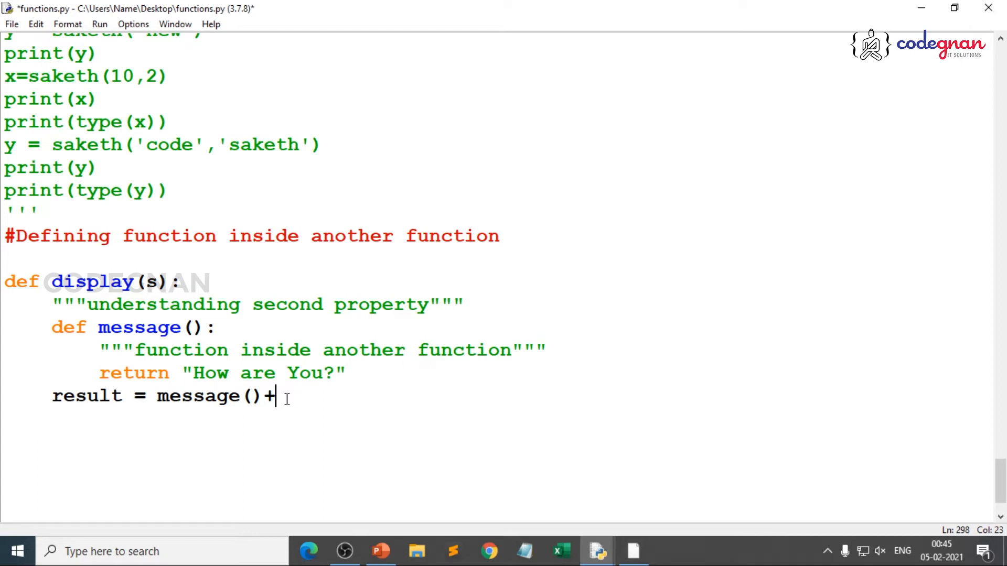
{"action": "type", "text": "s"}
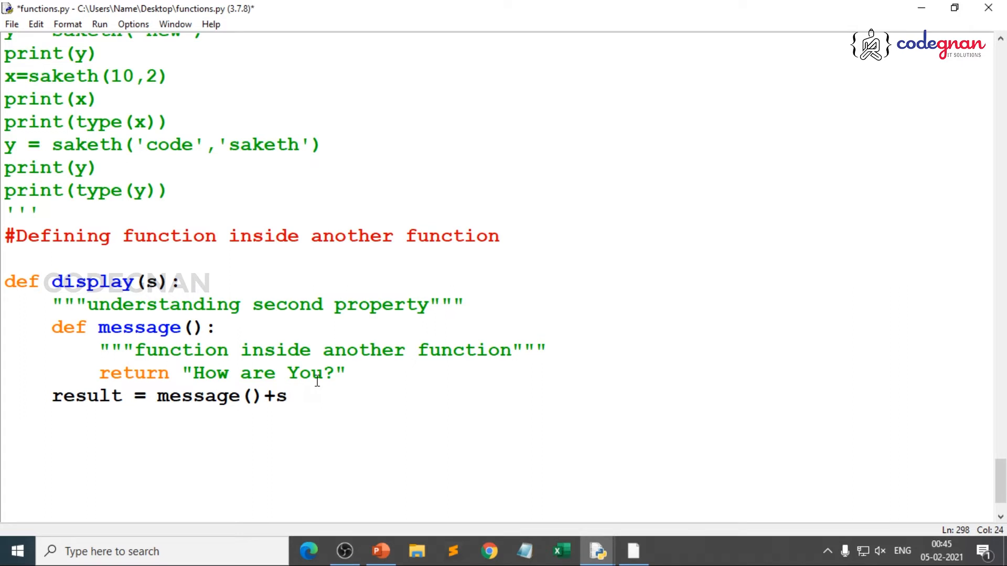
{"action": "type", "text": "return"}
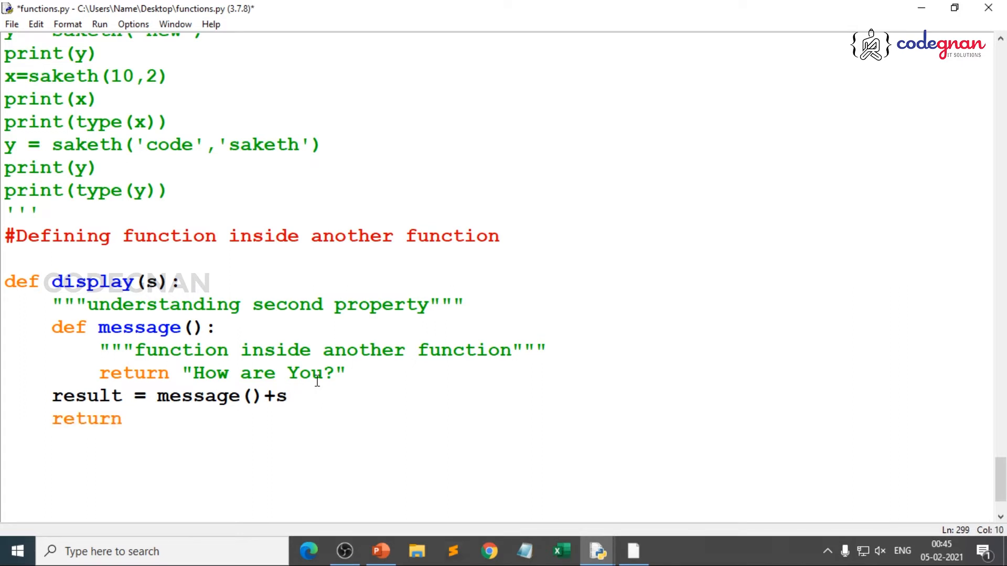
{"action": "type", "text": "result"}
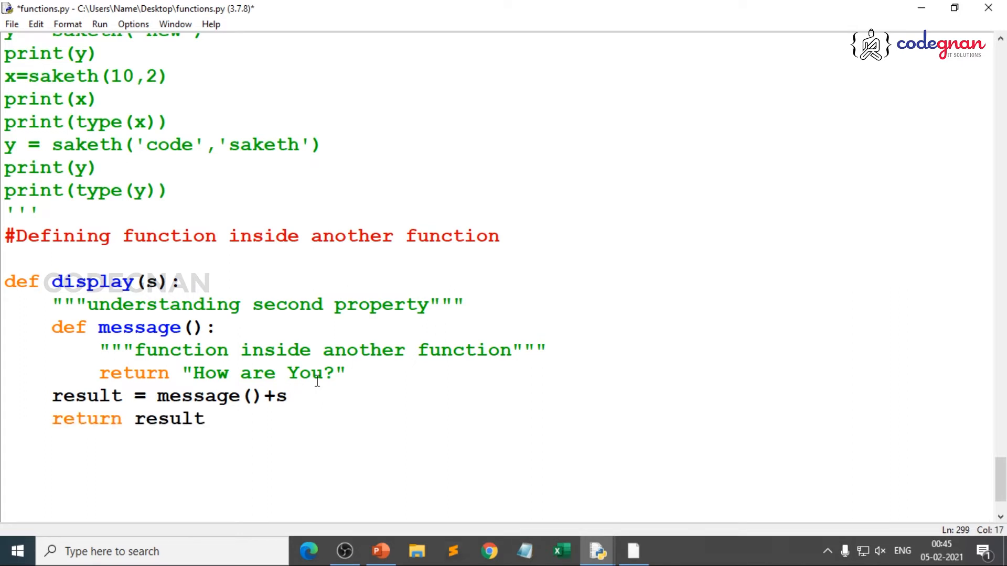
{"action": "left_click", "coordinate": [205, 418]}
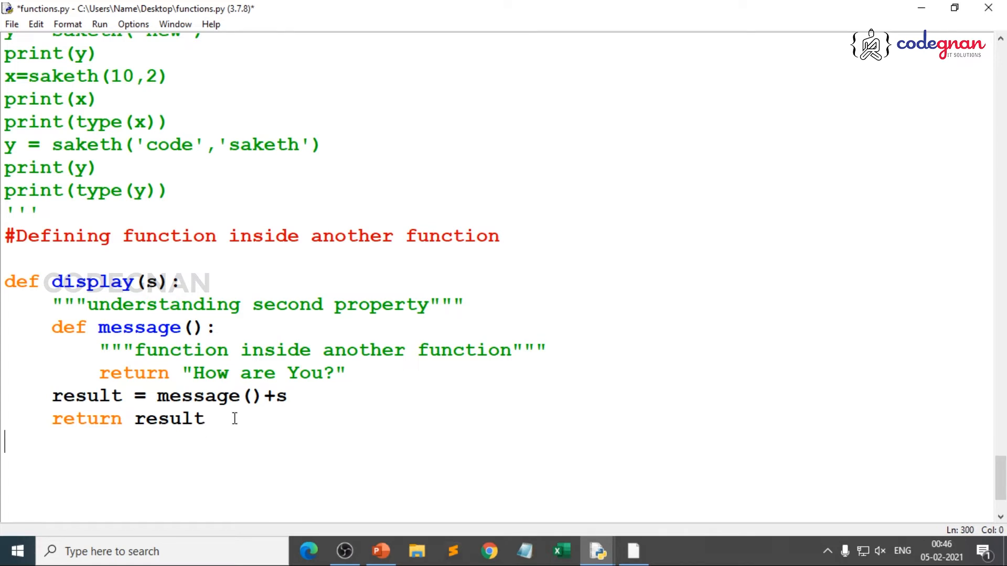
Add the comment '#call display() function' below display()
{"action": "type", "text": "#"}
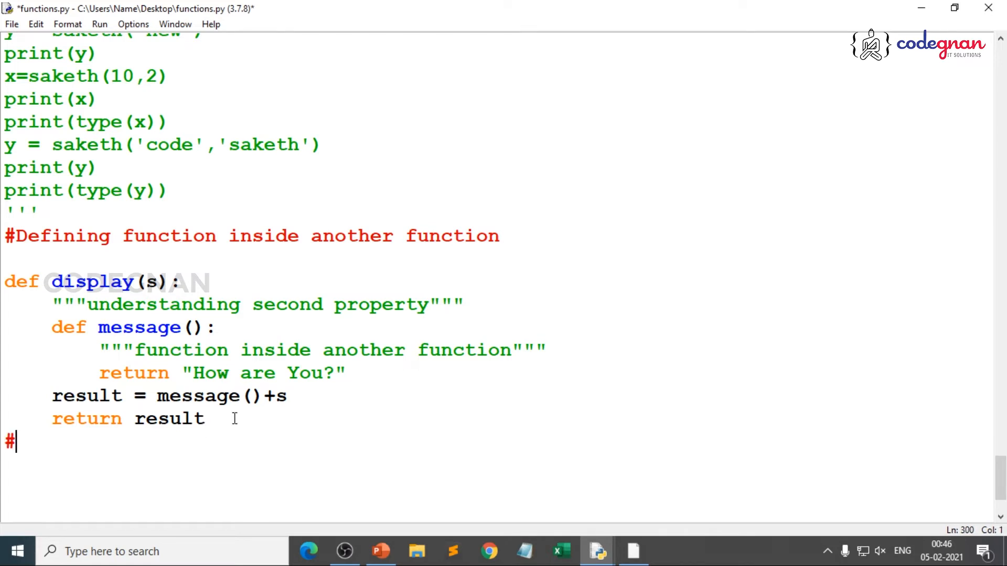
{"action": "type", "text": "call disp"}
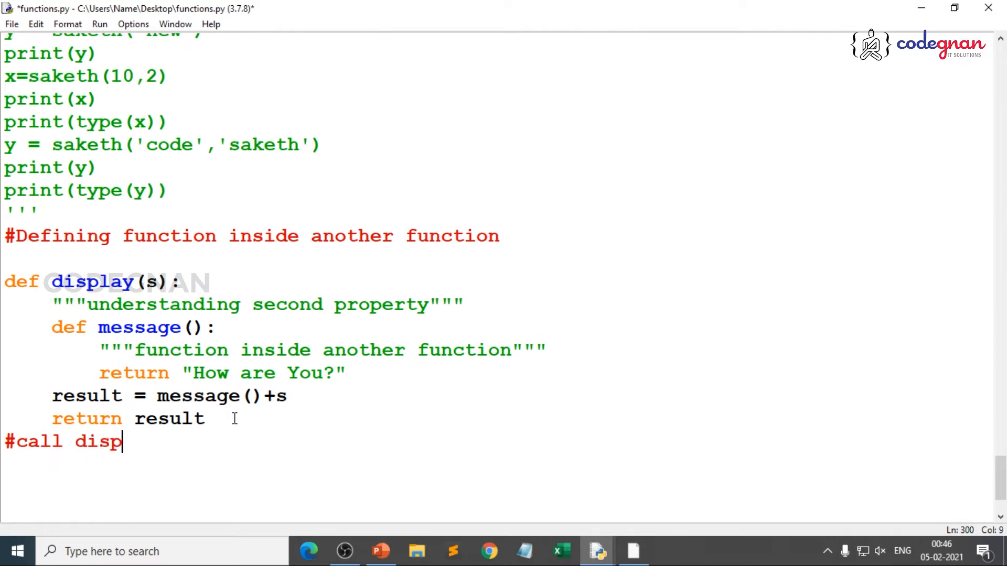
{"action": "type", "text": "lay()"}
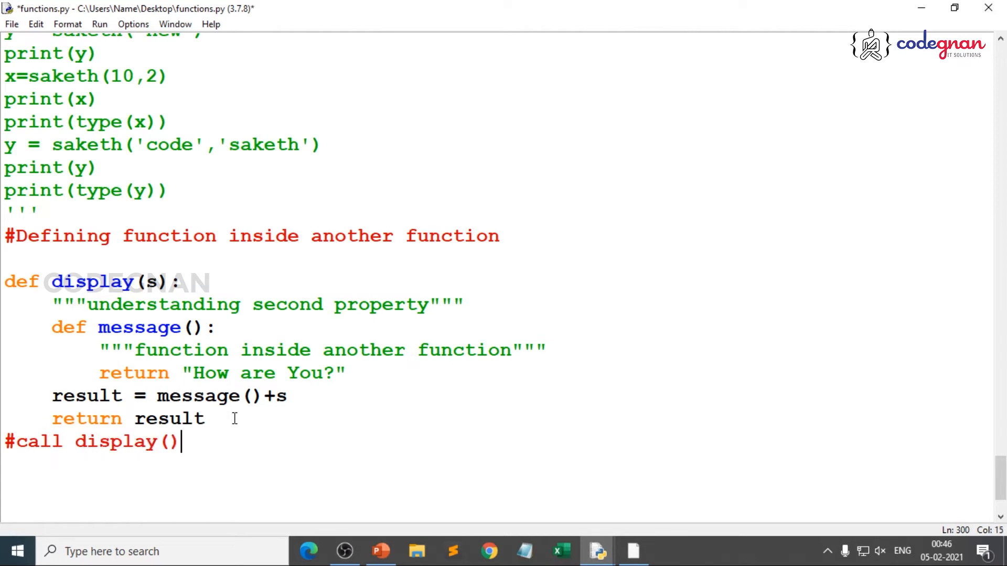
{"action": "type", "text": "f"}
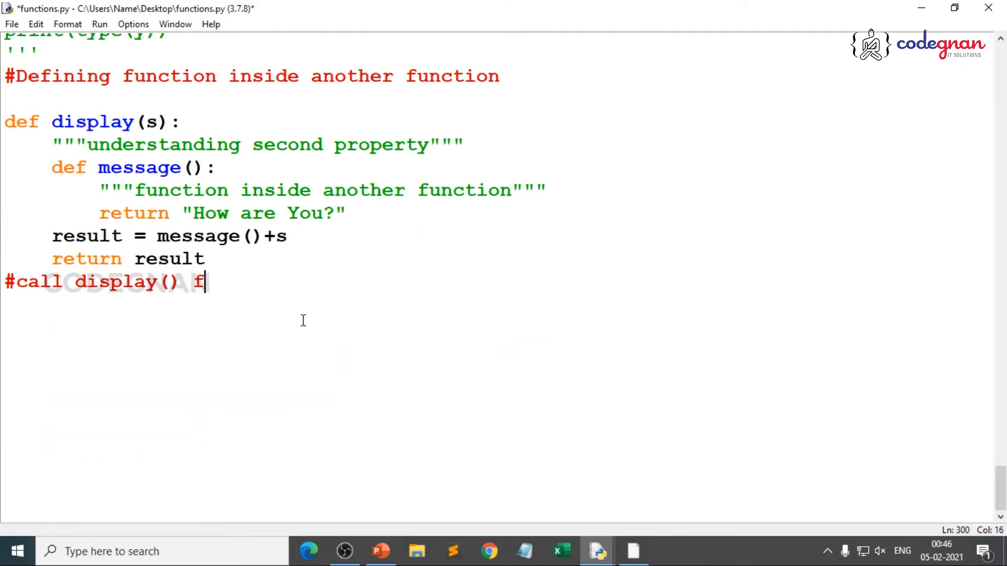
{"action": "type", "text": "unction"}
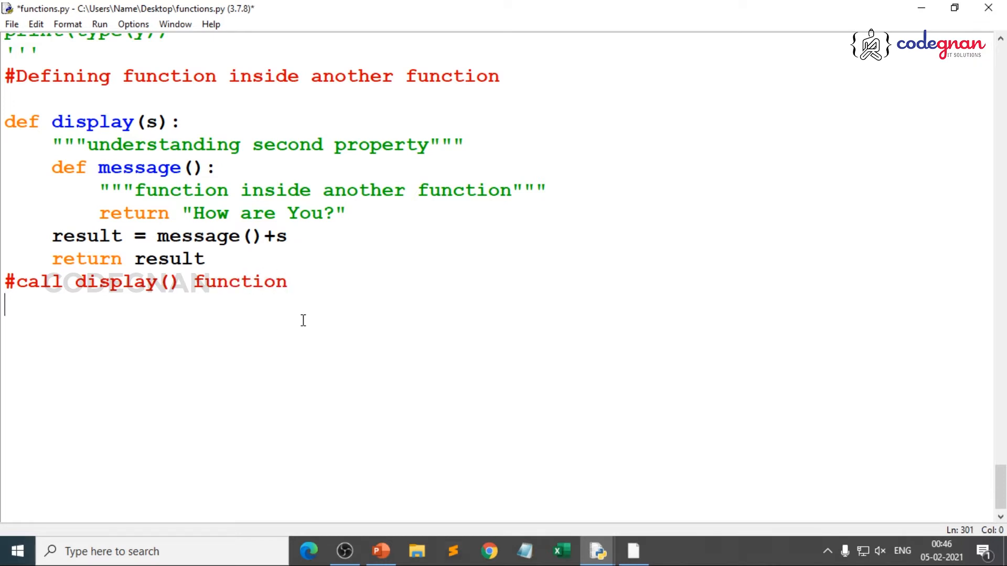
Write the call print(display(2)) under that comment
{"action": "type", "text": "pr"}
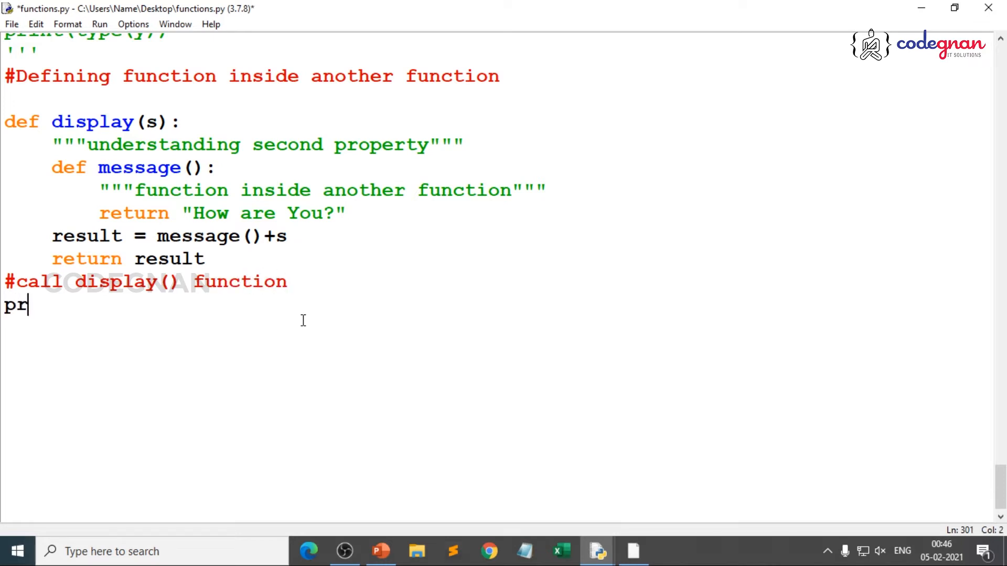
{"action": "type", "text": "int("}
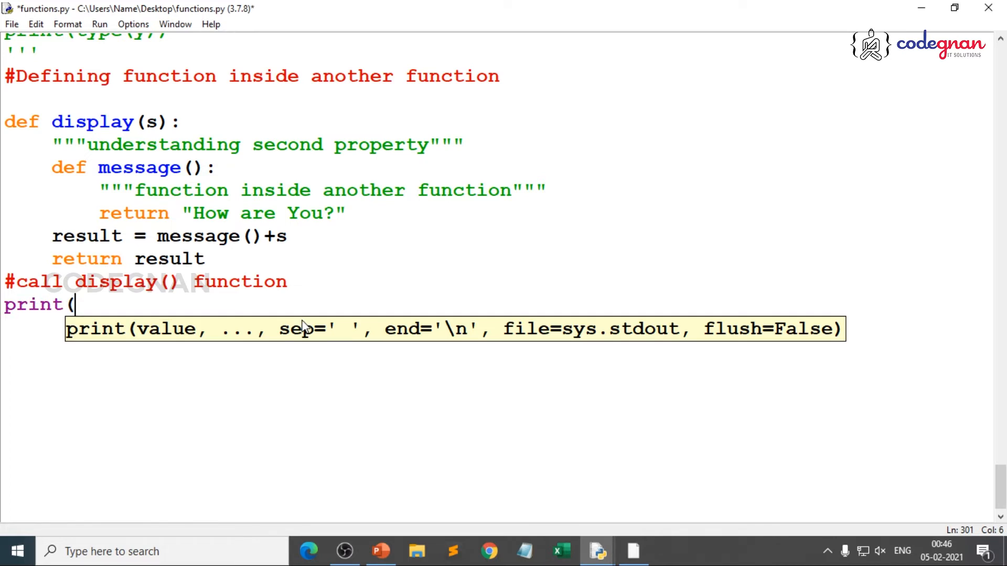
{"action": "type", "text": "disp"}
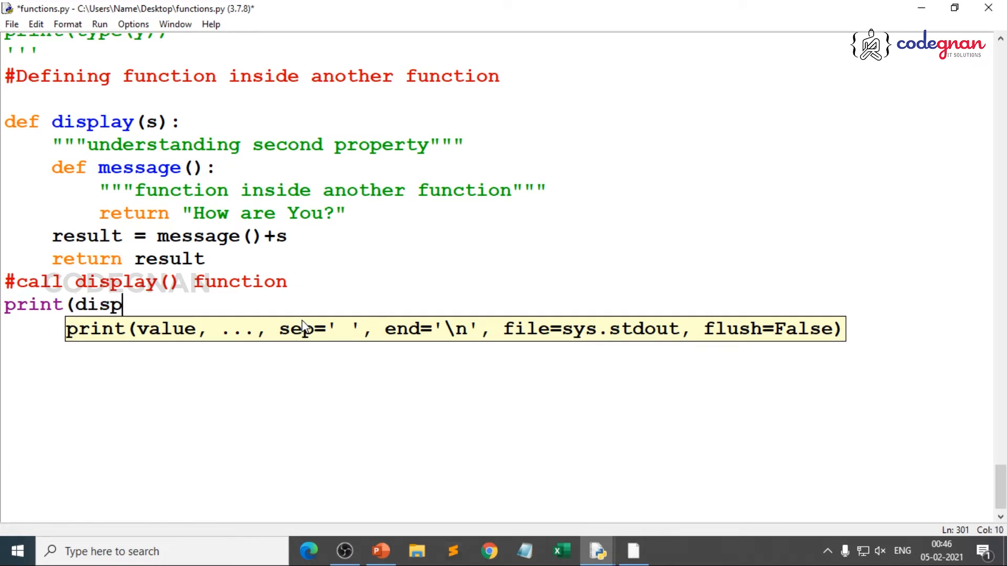
{"action": "type", "text": "lay("}
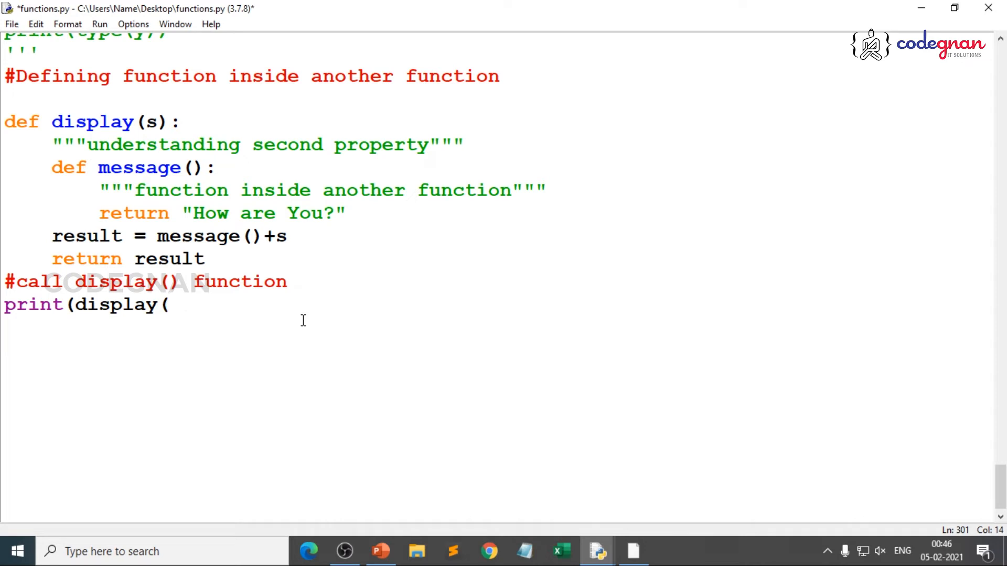
{"action": "type", "text": "2"}
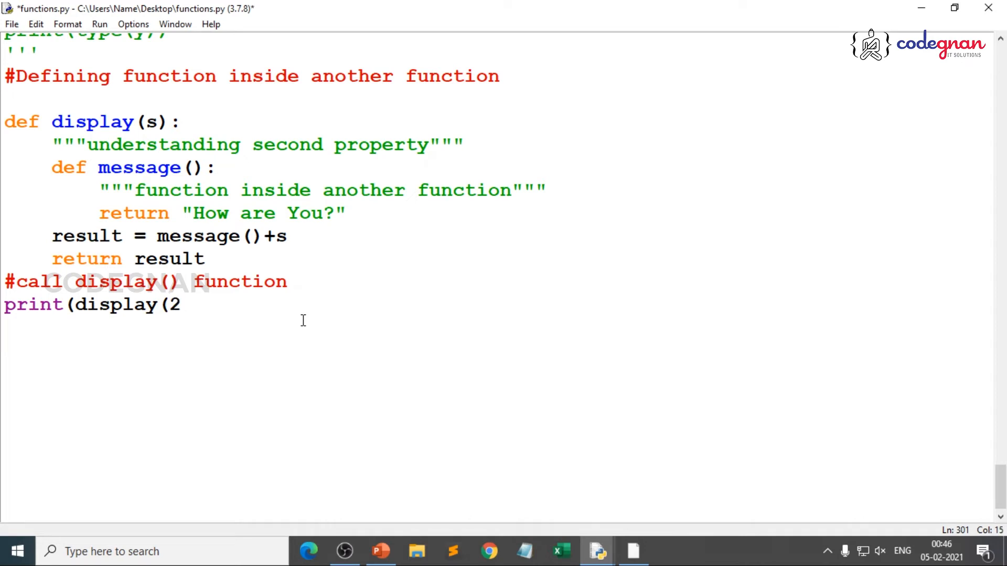
{"action": "type", "text": "))"}
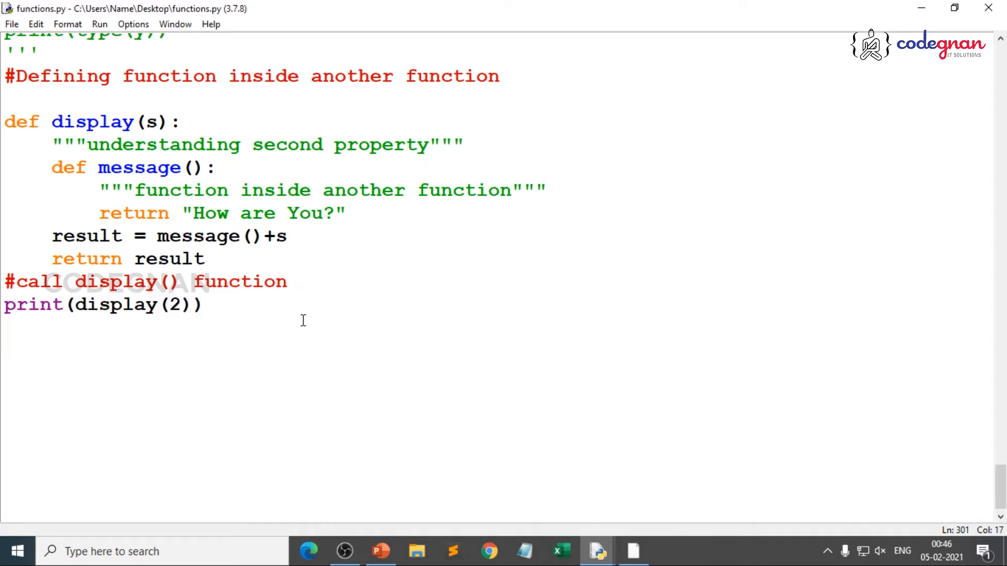
Run functions.py from the Run menu and highlight message in the TypeError traceback
{"action": "left_click", "coordinate": [99, 23]}
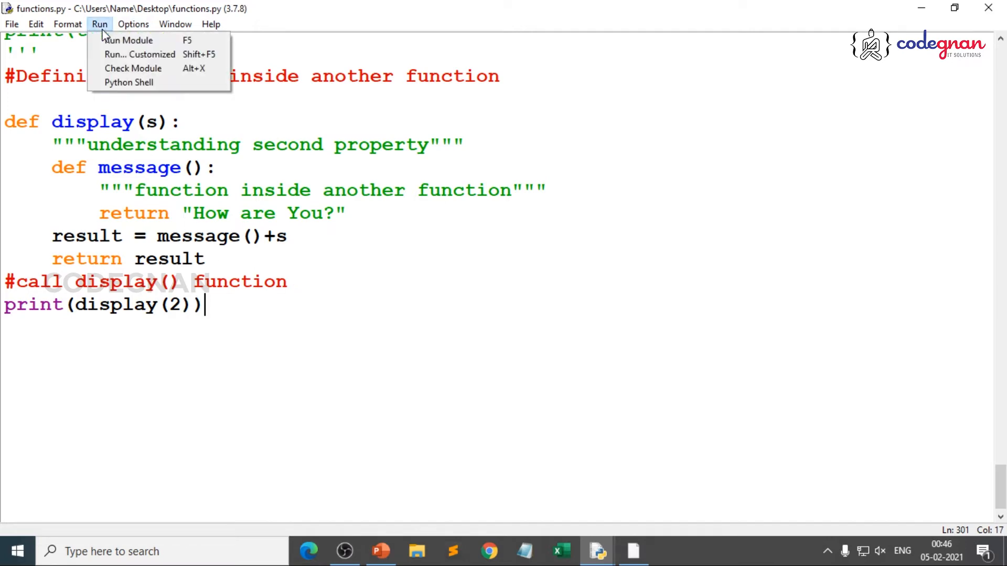
{"action": "left_click", "coordinate": [129, 40]}
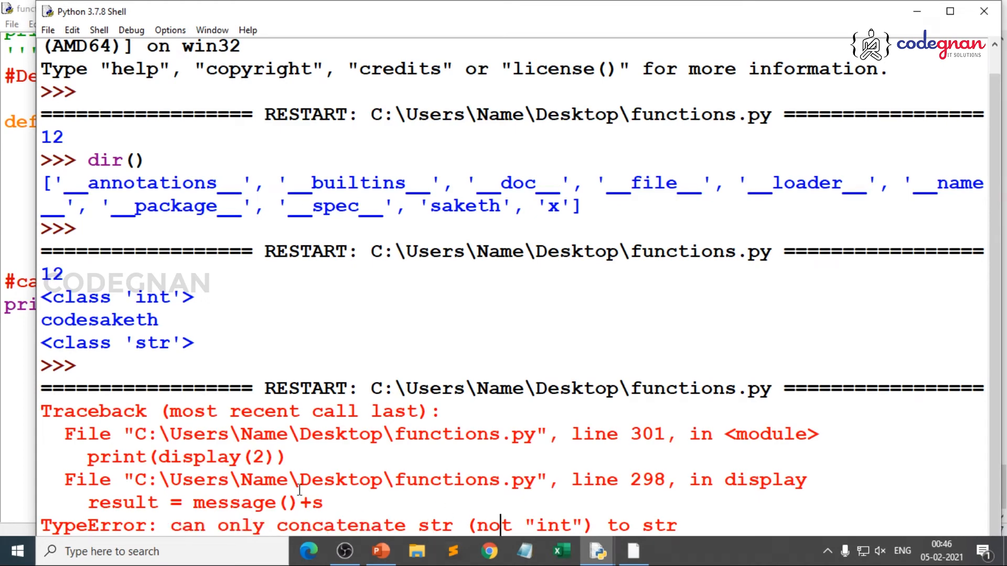
{"action": "double_click", "coordinate": [235, 502]}
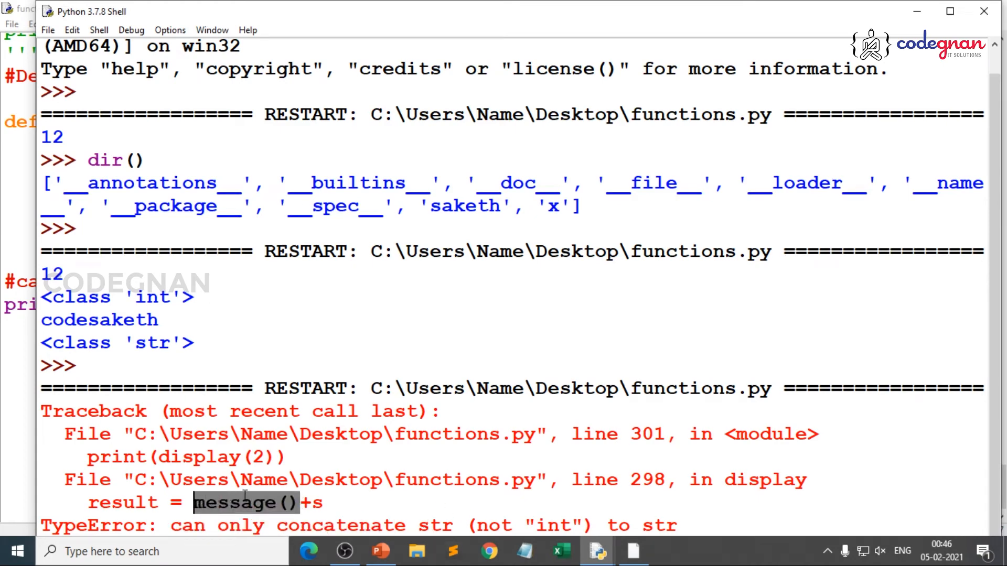
{"action": "mouse_move", "coordinate": [931, 23]}
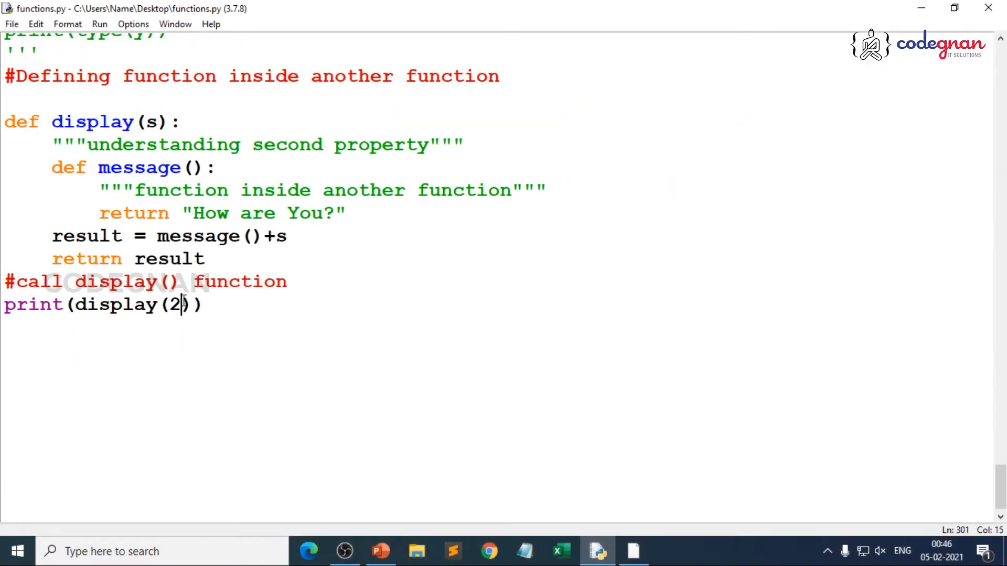
Replace the argument 2 with "Saketh" so the call reads print(display("Saketh"))
{"action": "key", "text": "Backspace"}
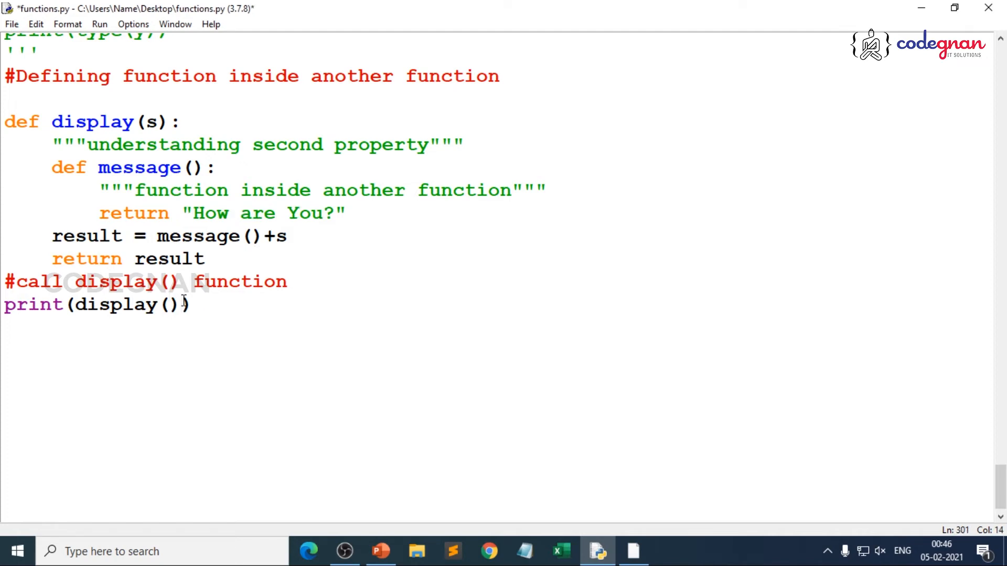
{"action": "type", "text": "\""}
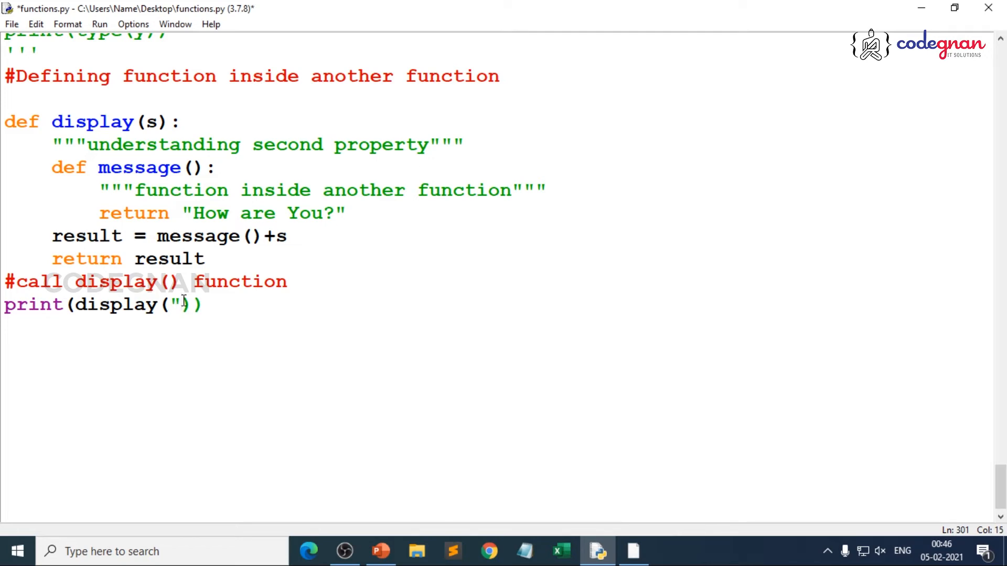
{"action": "type", "text": "Saketh"}
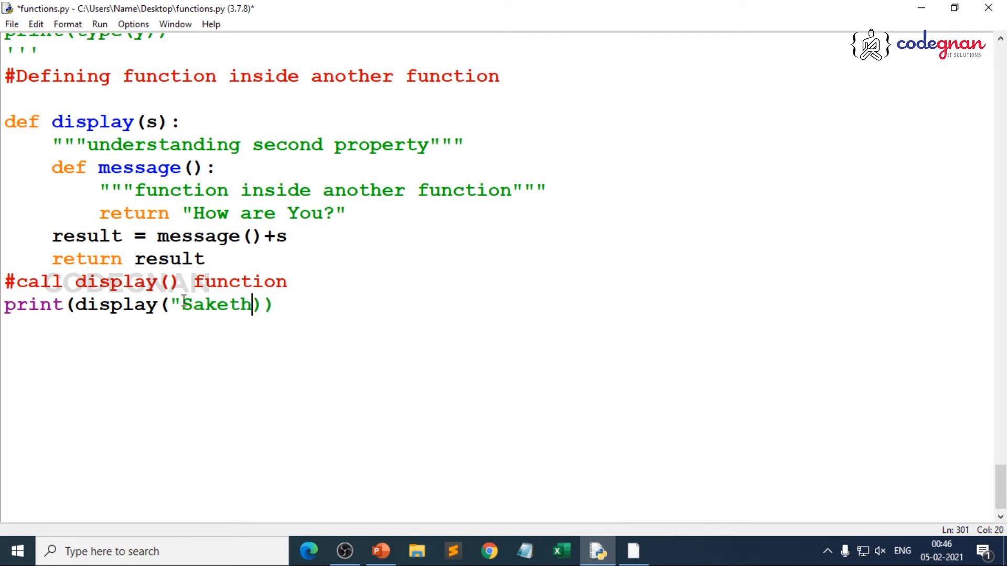
{"action": "type", "text": "\""}
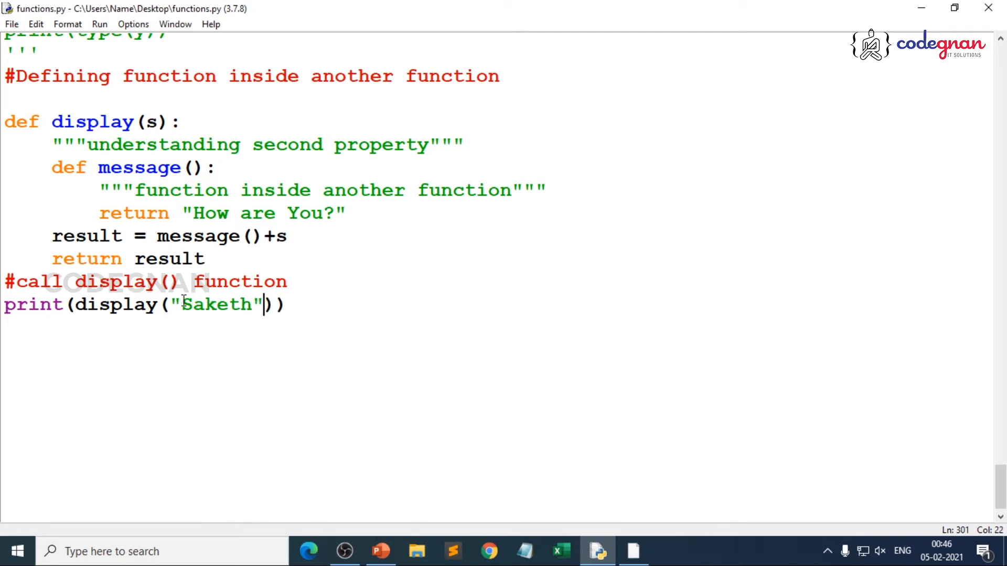
{"action": "left_click", "coordinate": [99, 24]}
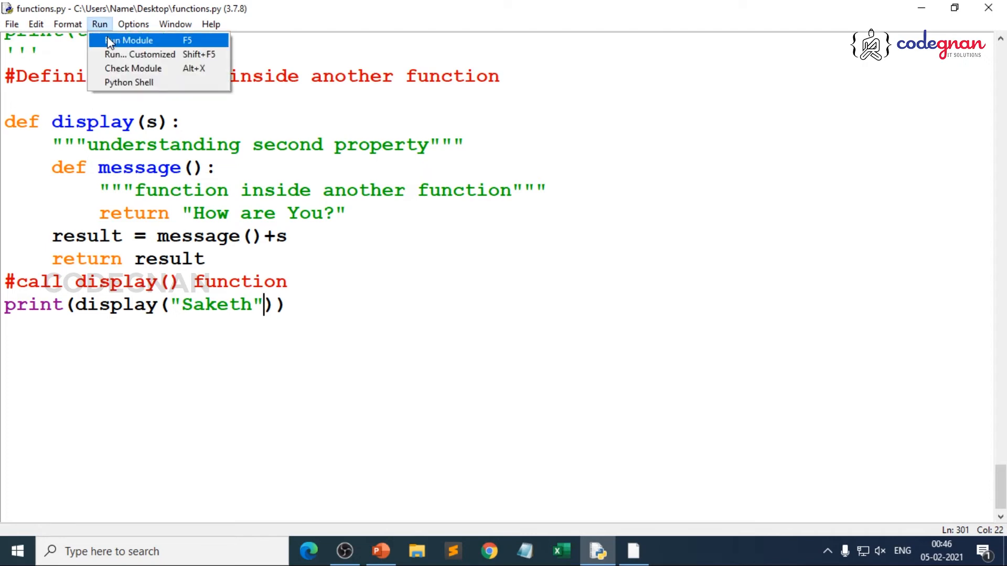
Run the module to print How are You?Saketh, then highlight How in the editor
{"action": "left_click", "coordinate": [129, 40]}
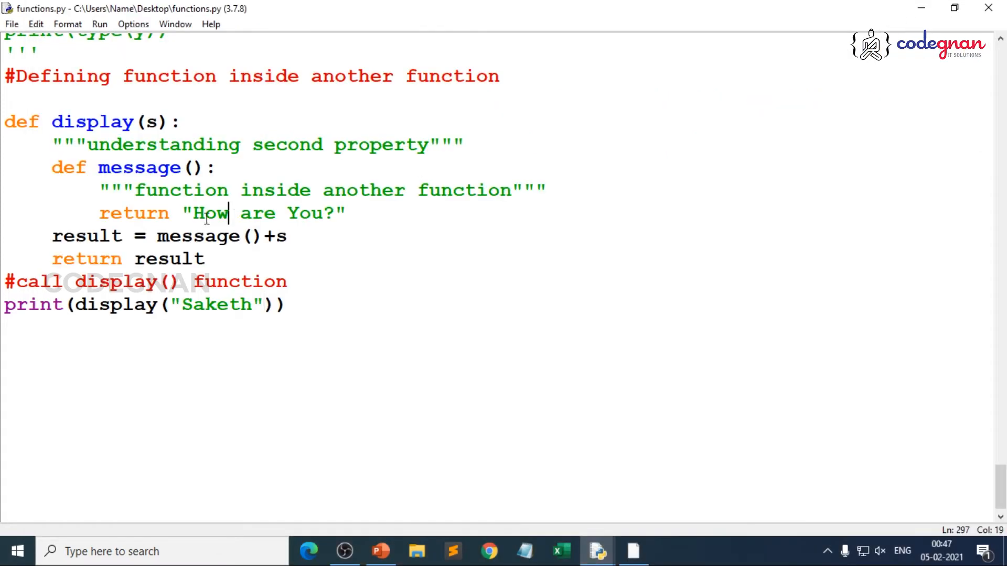
{"action": "double_click", "coordinate": [198, 236]}
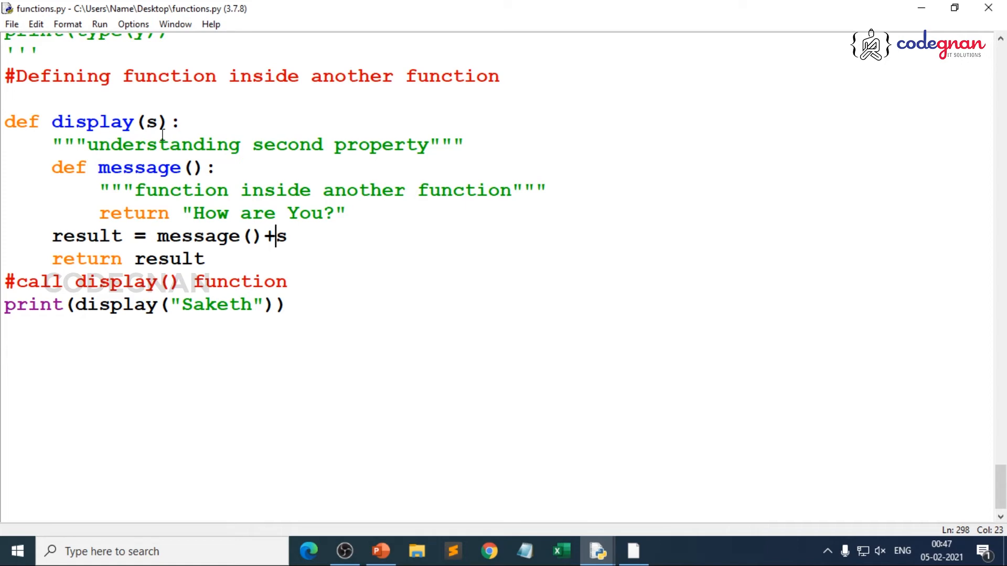
{"action": "mouse_move", "coordinate": [117, 152]}
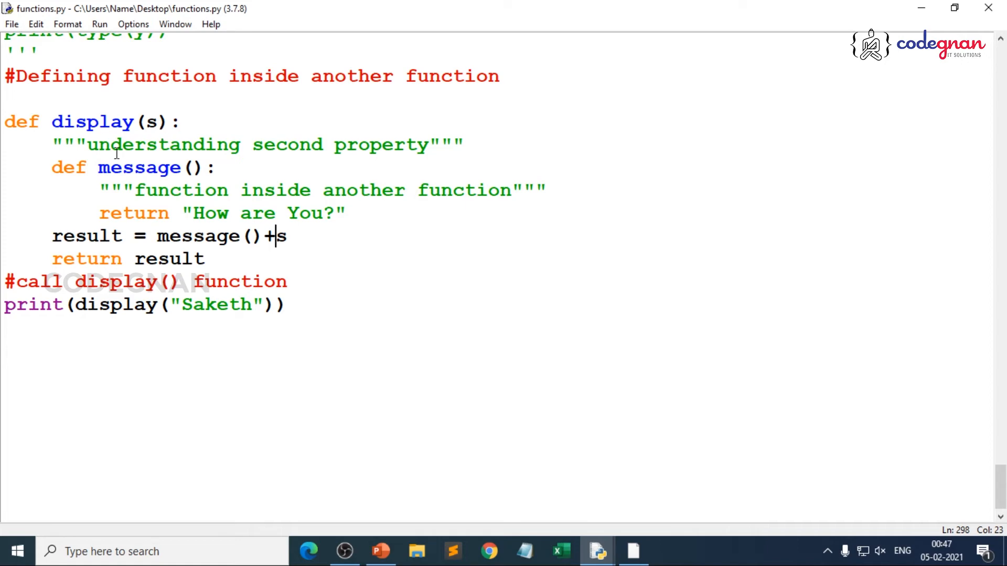
{"action": "left_click", "coordinate": [100, 121]}
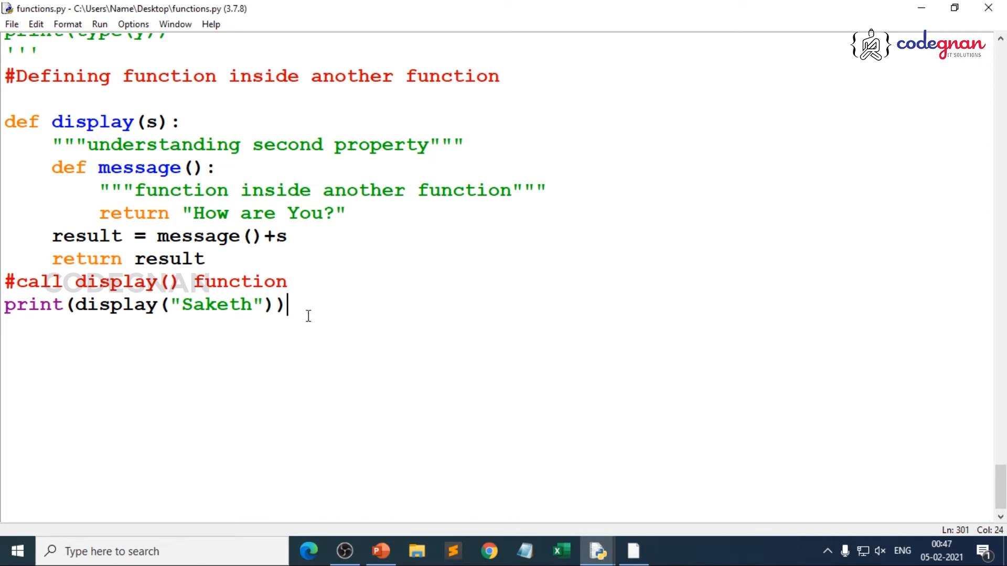
Rerun the module and call display("guys") in the shell, returning 'How are You?guys'
{"action": "left_click", "coordinate": [100, 24]}
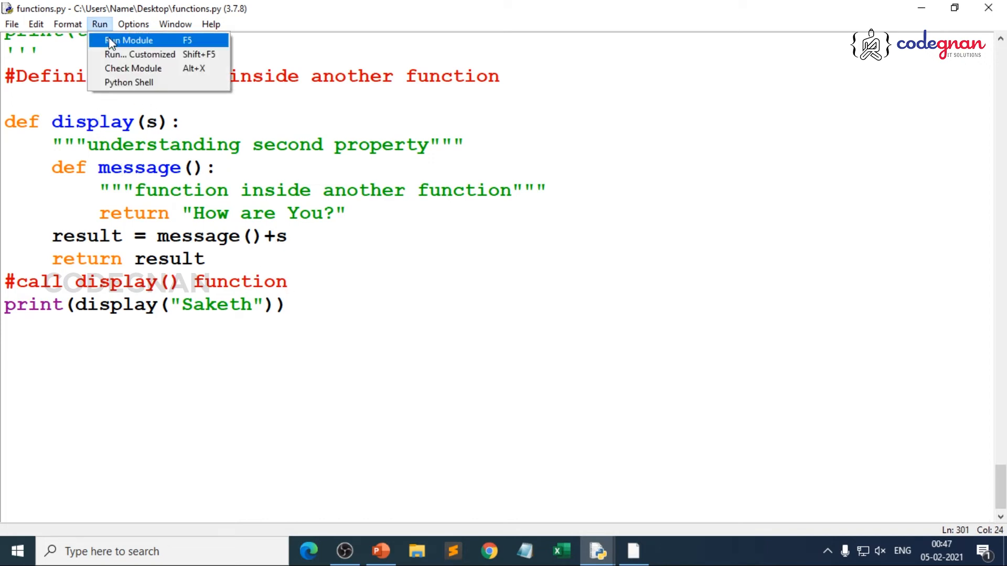
{"action": "left_click", "coordinate": [128, 39]}
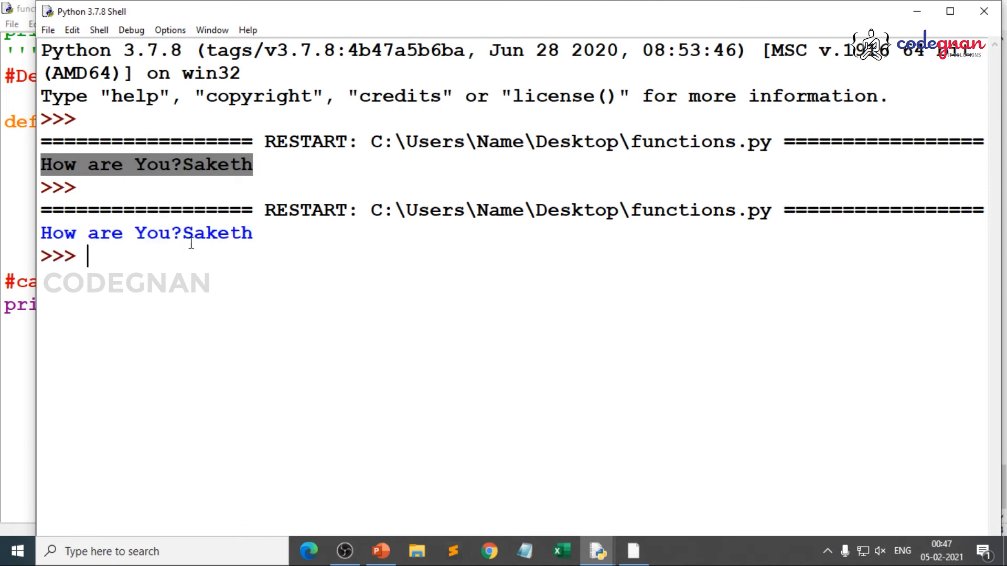
{"action": "type", "text": "displ"}
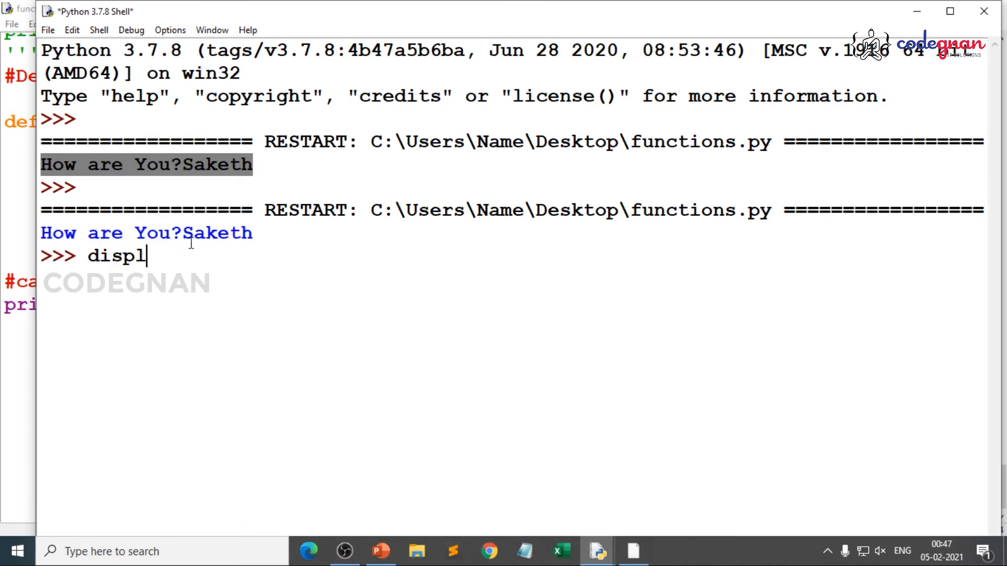
{"action": "type", "text": "ay("}
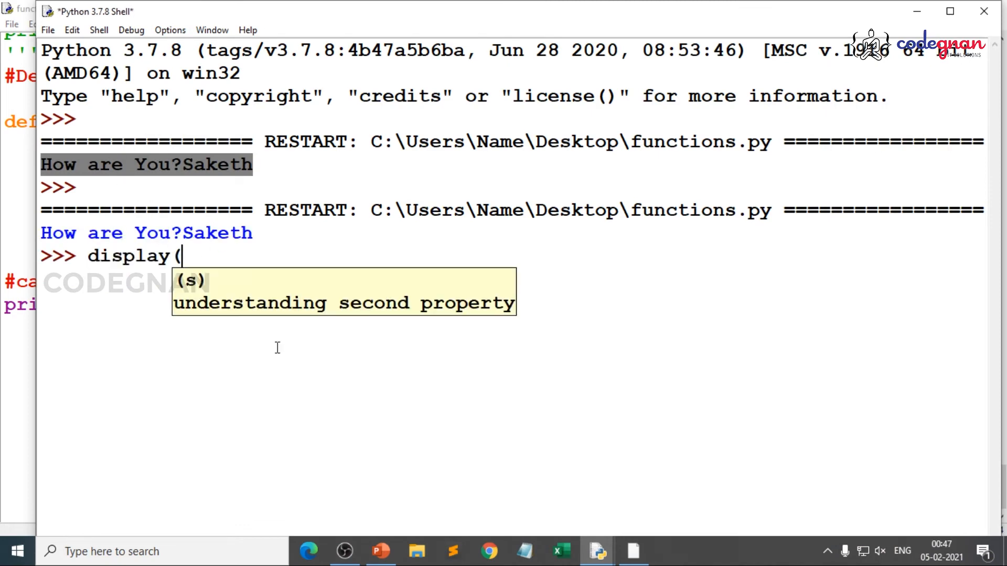
{"action": "type", "text": "\""}
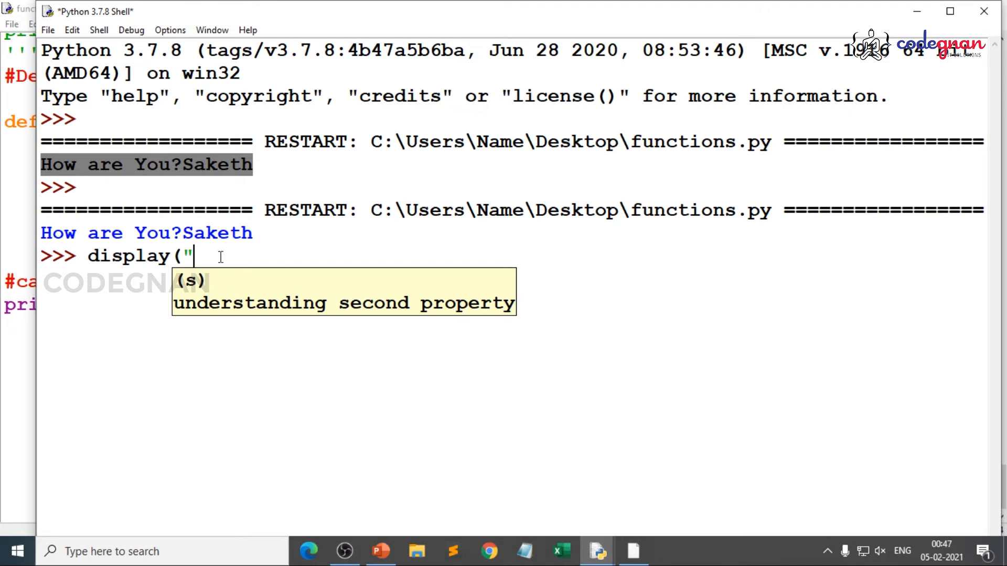
{"action": "type", "text": "guys\")"}
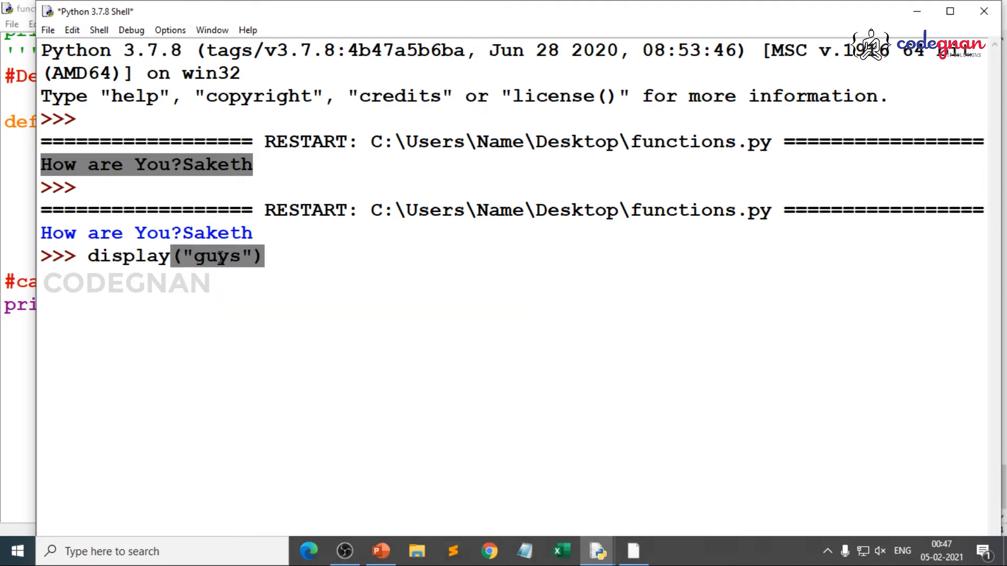
{"action": "key", "text": "Return"}
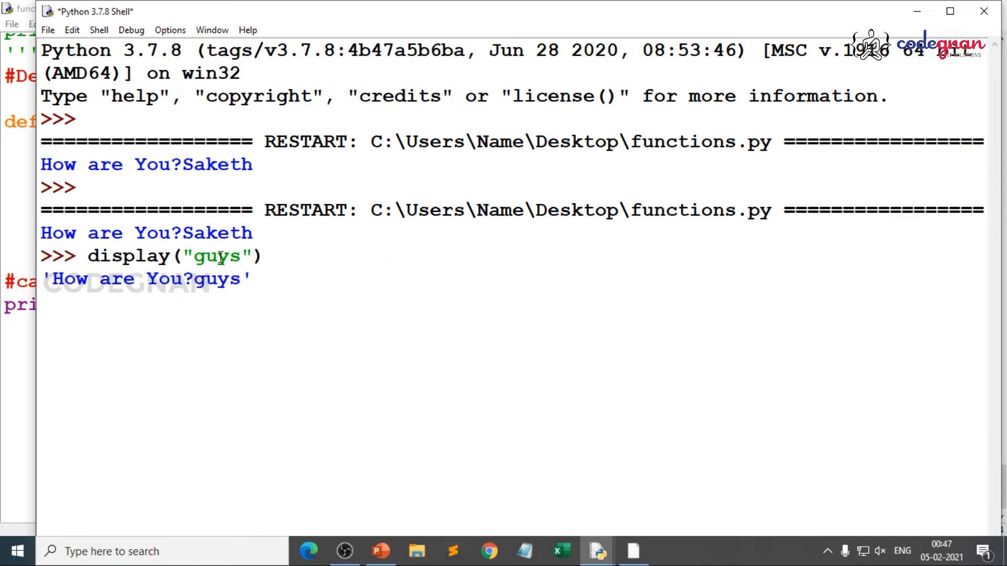
List the defined names with dir() and highlight 'display' in the output
{"action": "key", "text": "Return"}
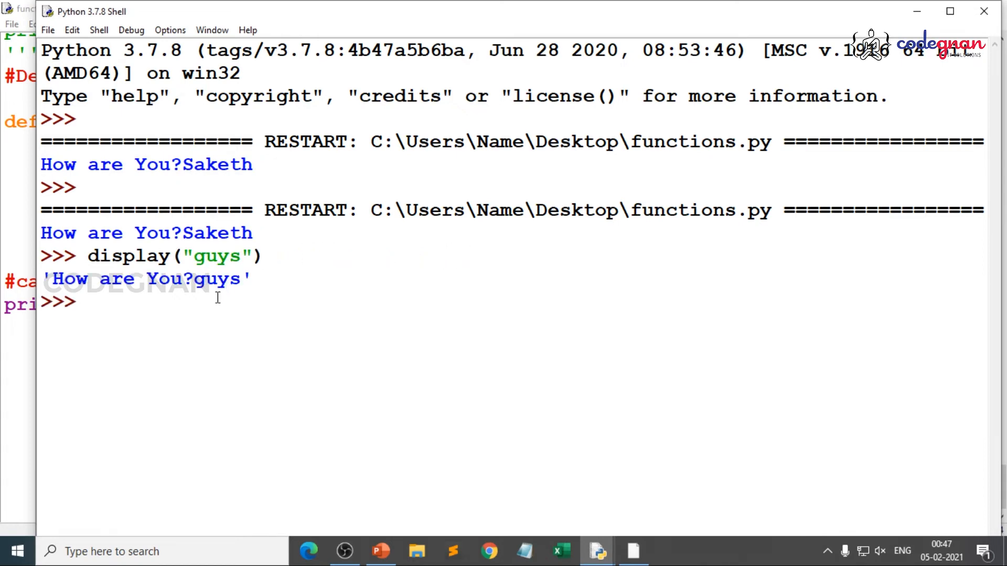
{"action": "type", "text": "dir()"}
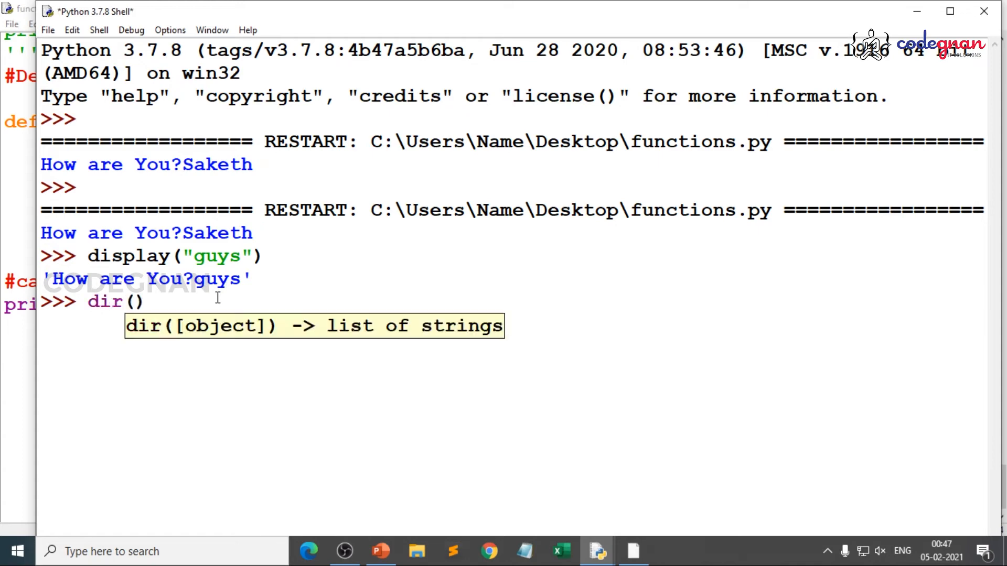
{"action": "key", "text": "Return"}
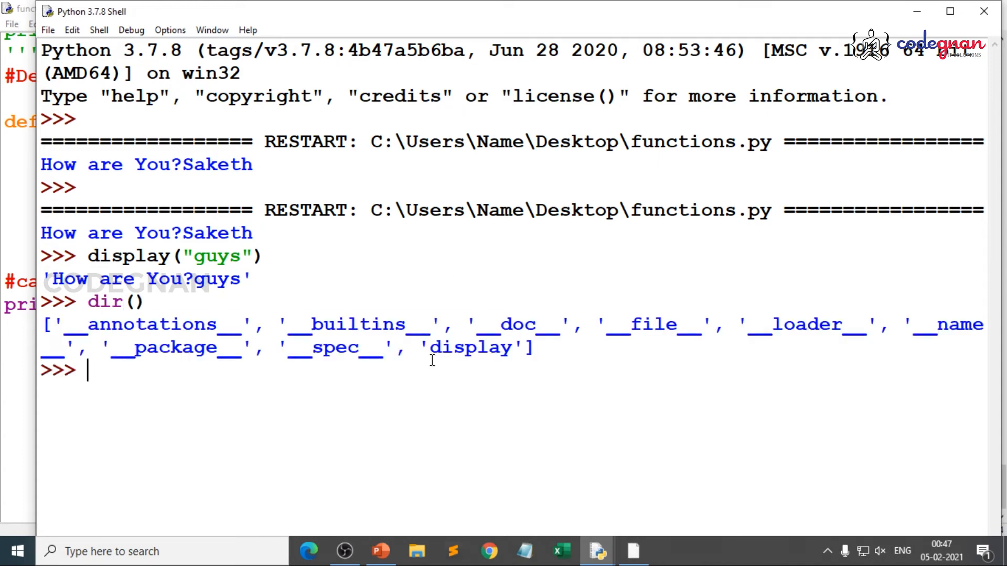
{"action": "double_click", "coordinate": [470, 347]}
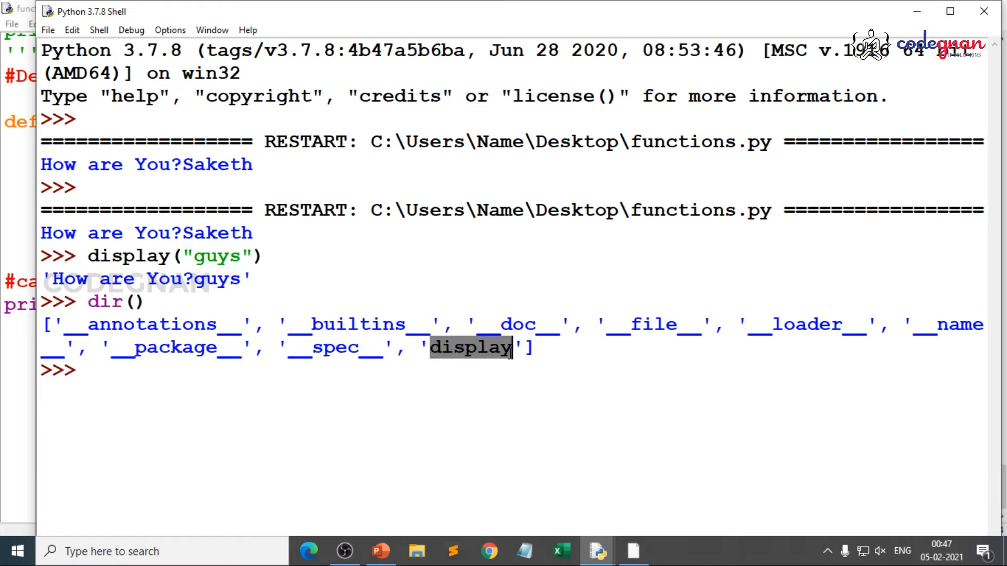
{"action": "mouse_move", "coordinate": [285, 392]}
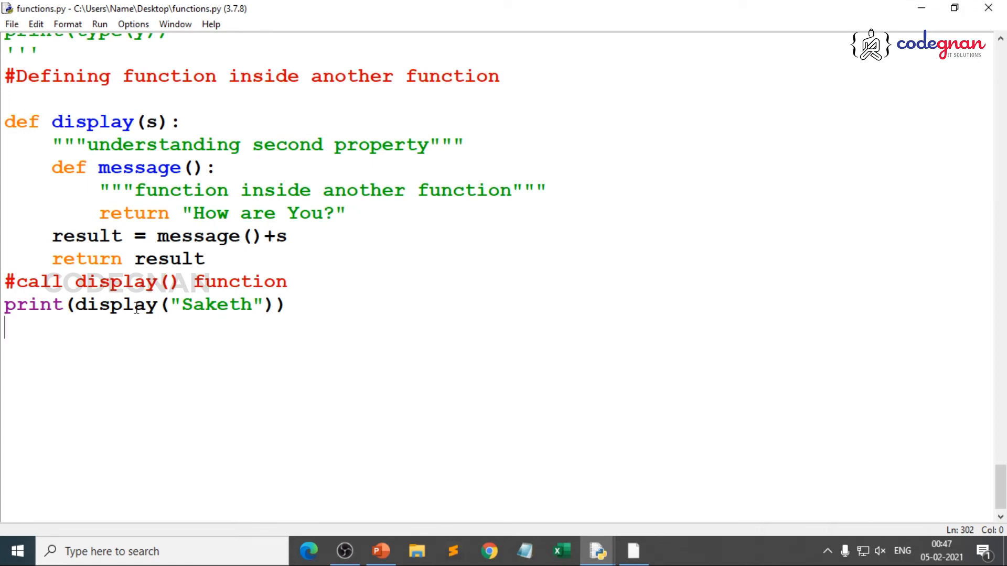
Remove the parentheses after message, run, and highlight 'unsupported' in the TypeError
{"action": "left_click", "coordinate": [97, 167]}
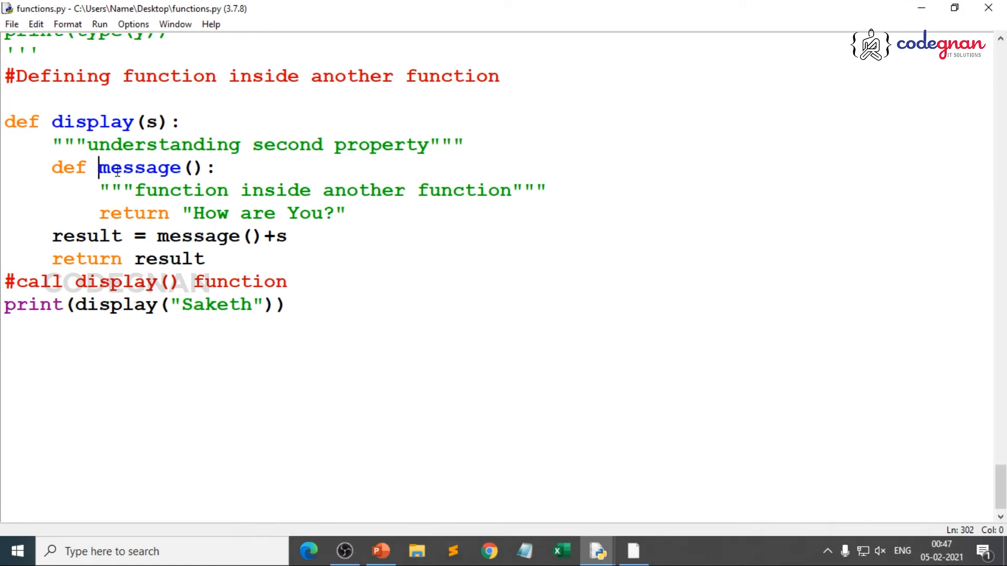
{"action": "left_click", "coordinate": [251, 235]}
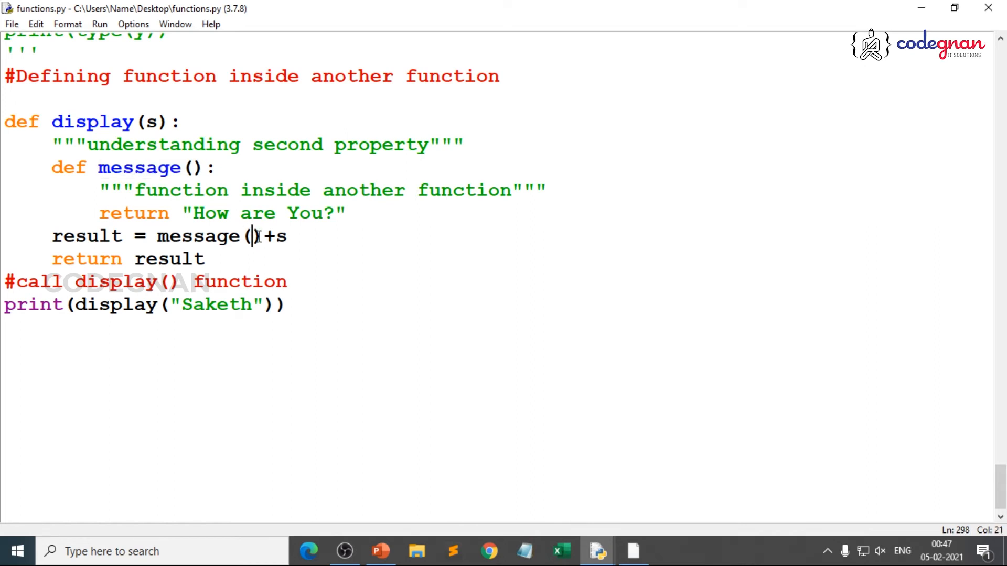
{"action": "key", "text": "BackSpace"}
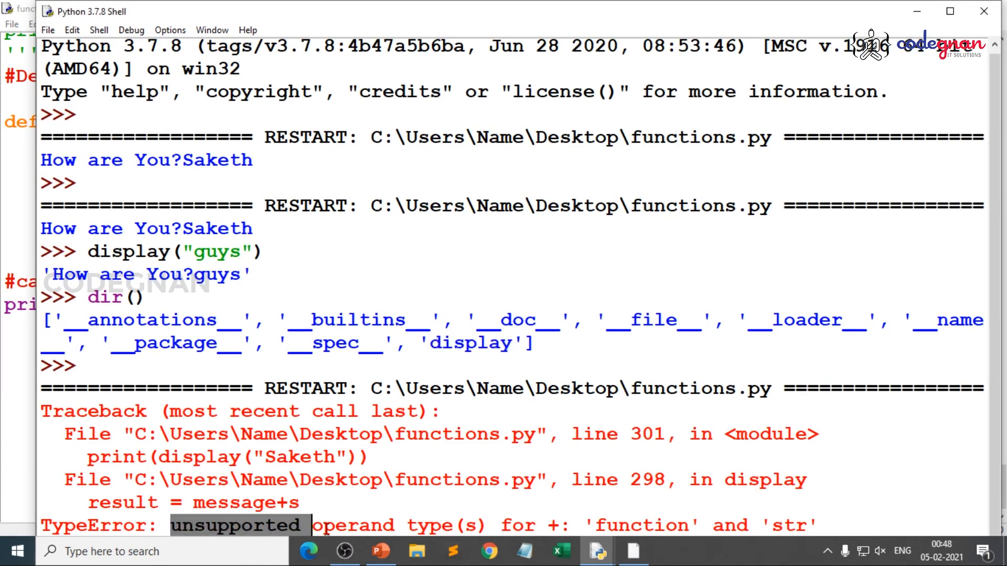
{"action": "left_click", "coordinate": [501, 525]}
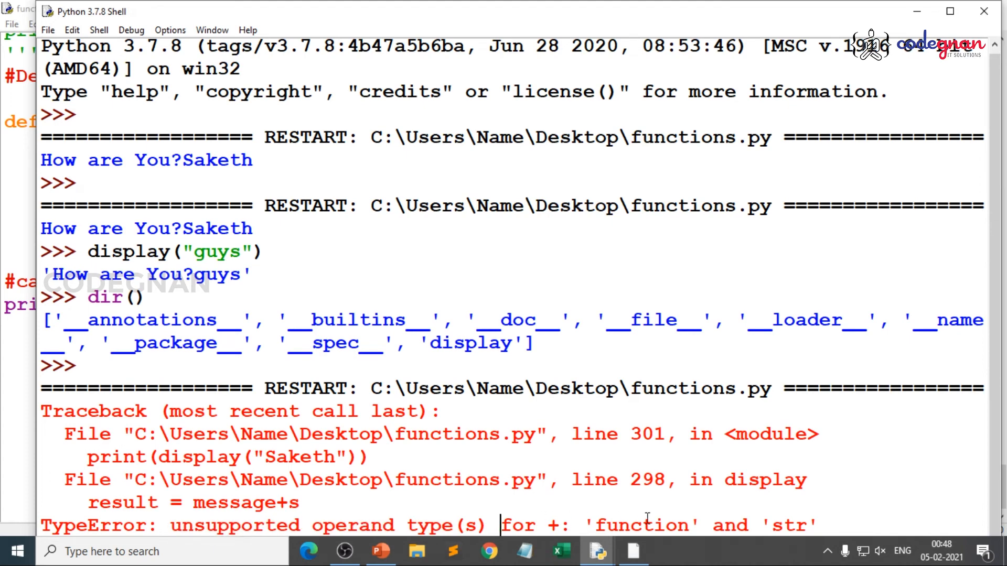
{"action": "double_click", "coordinate": [234, 503]}
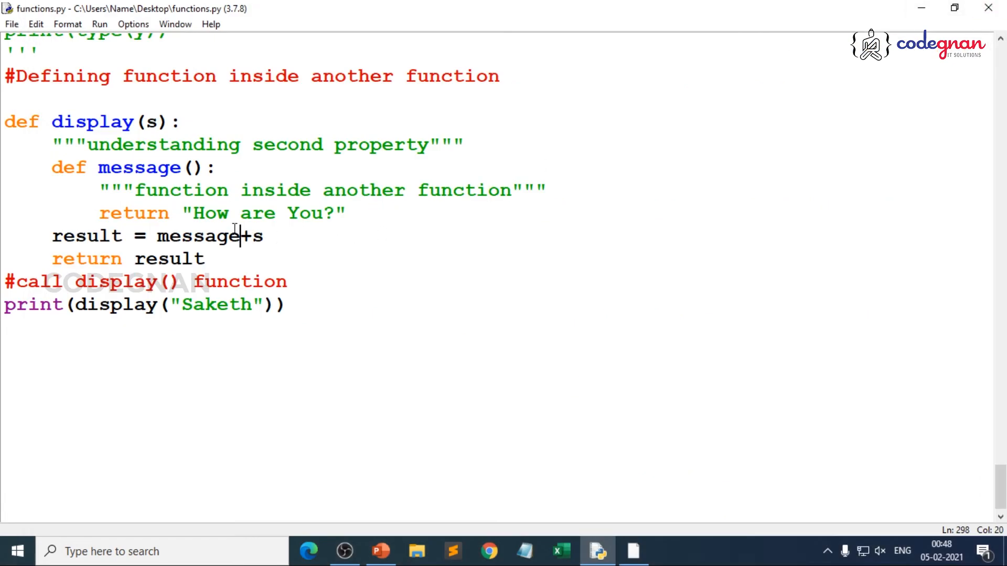
Restore the parentheses after message and move to the end of the print line
{"action": "type", "text": "()"}
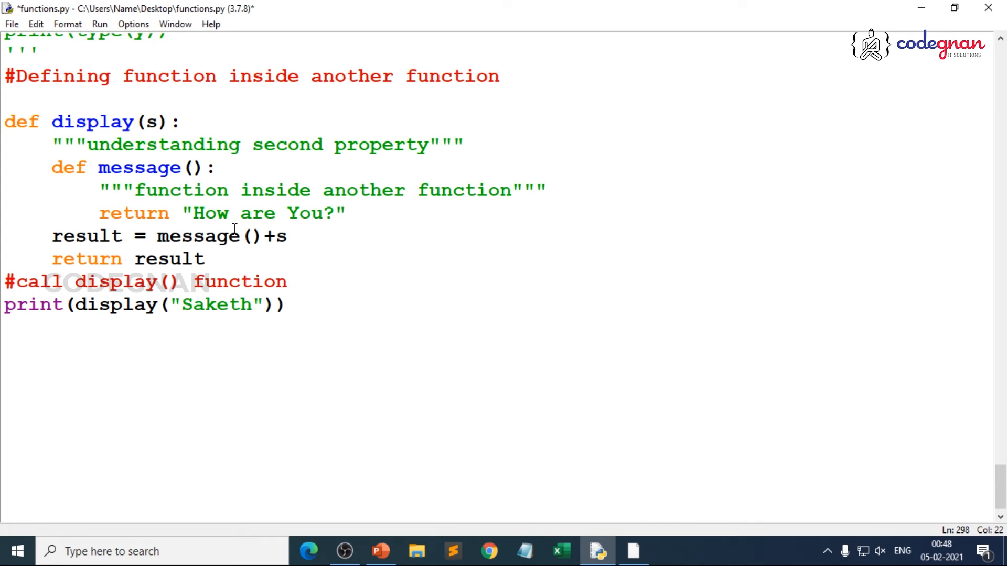
{"action": "left_click", "coordinate": [288, 305]}
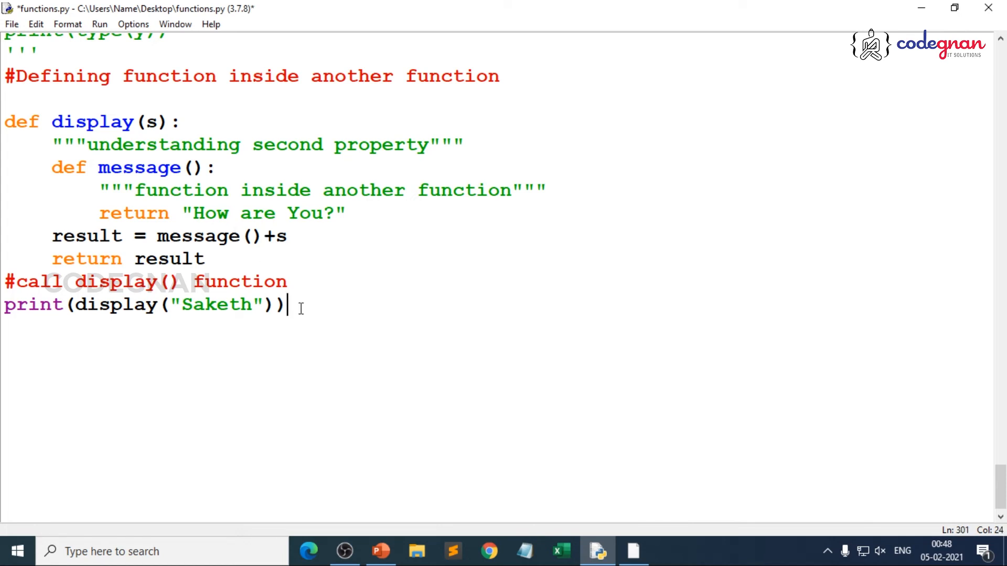
{"action": "key", "text": "ctrl+s"}
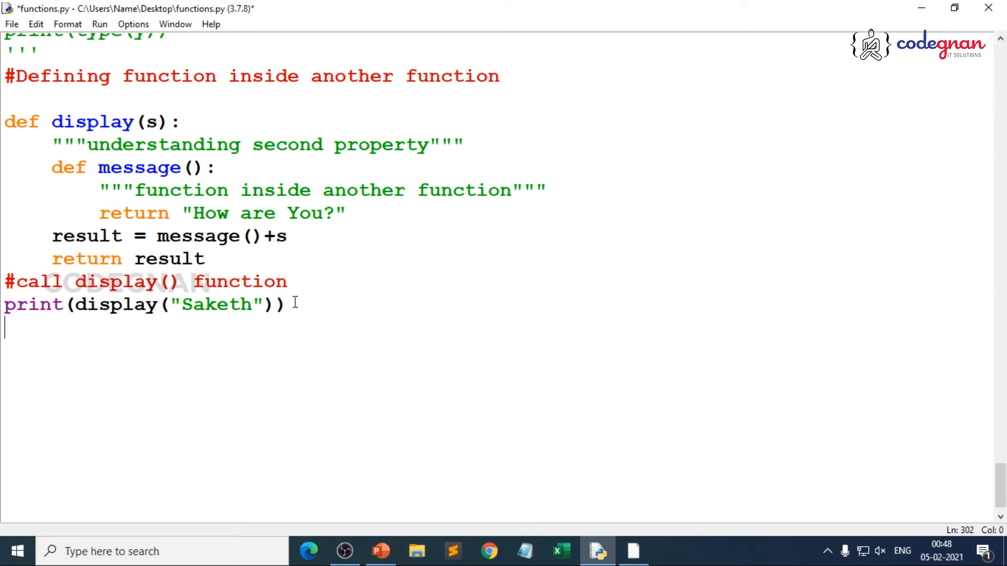
Add print(display(2)) below the Saketh call and save the script
{"action": "type", "text": "print("}
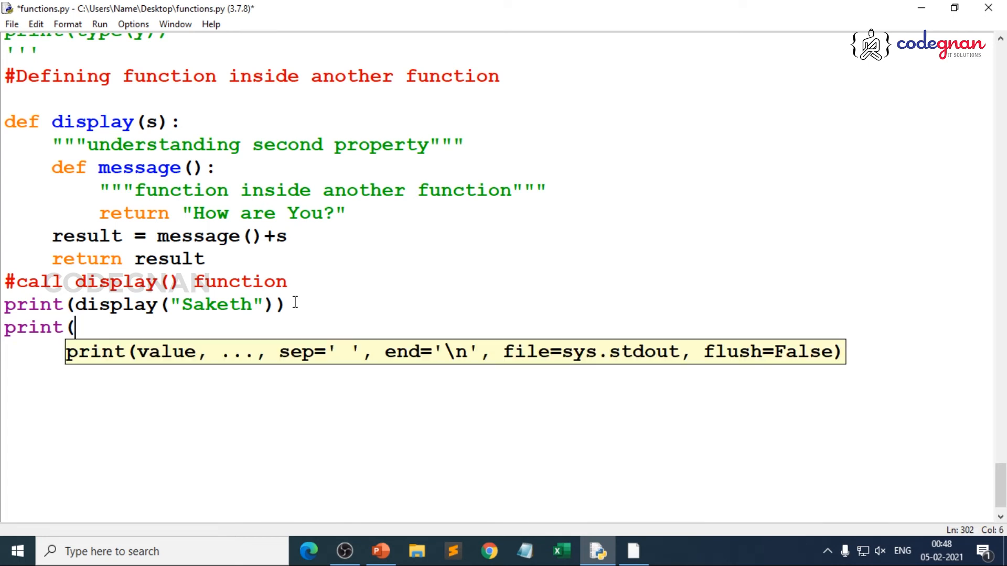
{"action": "type", "text": "display"}
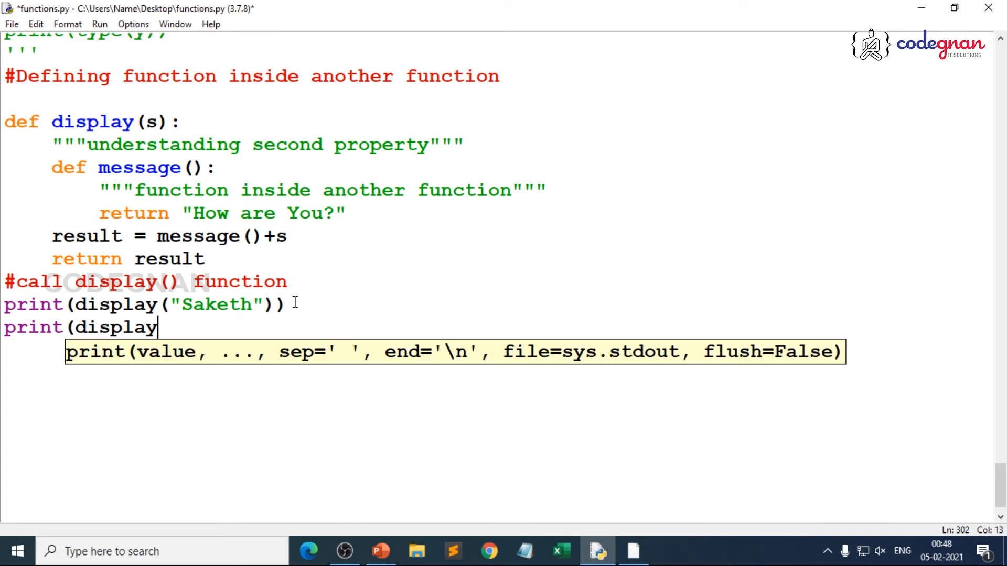
{"action": "type", "text": "(2))"}
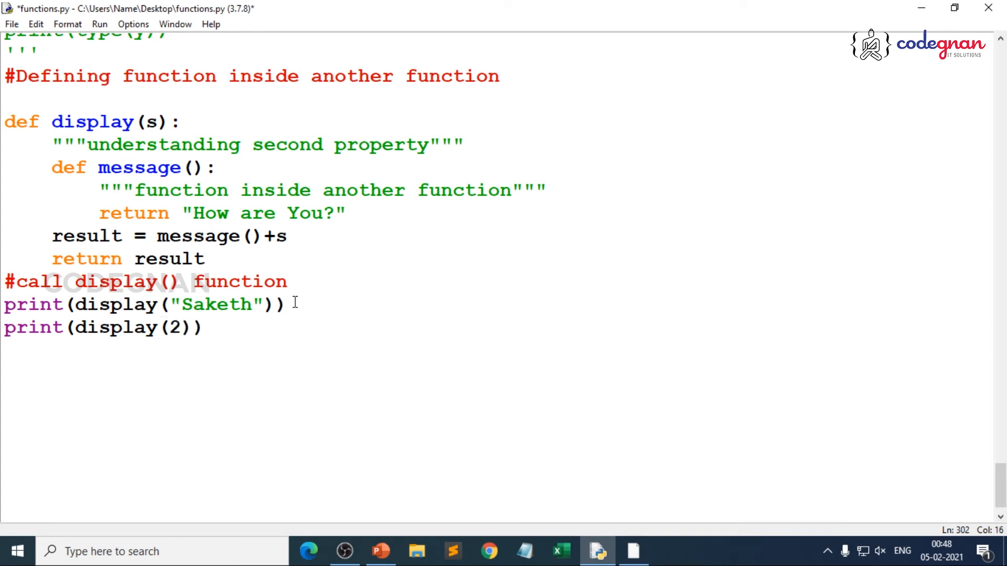
{"action": "key", "text": "ctrl+s"}
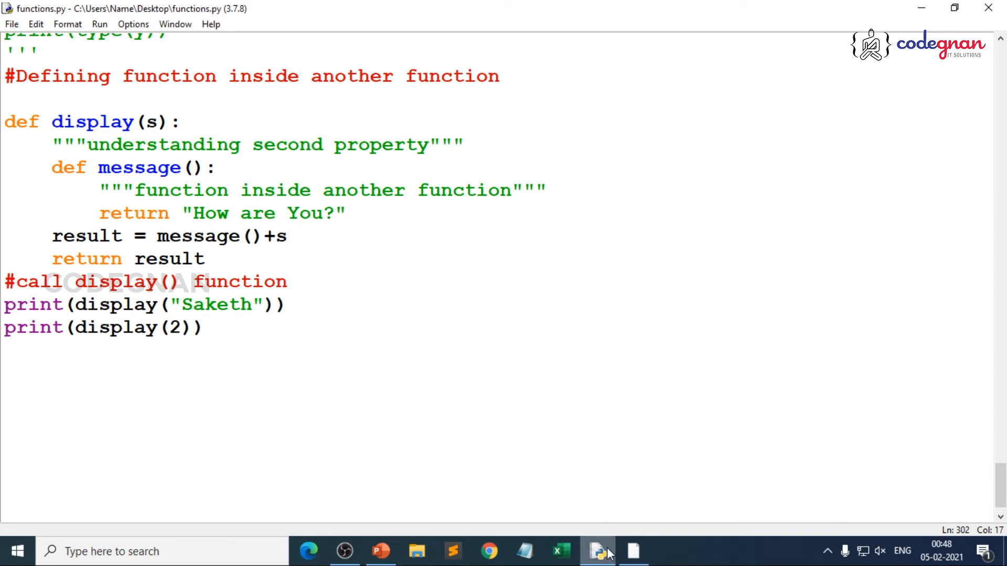
Run the saved module, then return focus to the script editor
{"action": "left_click", "coordinate": [99, 23]}
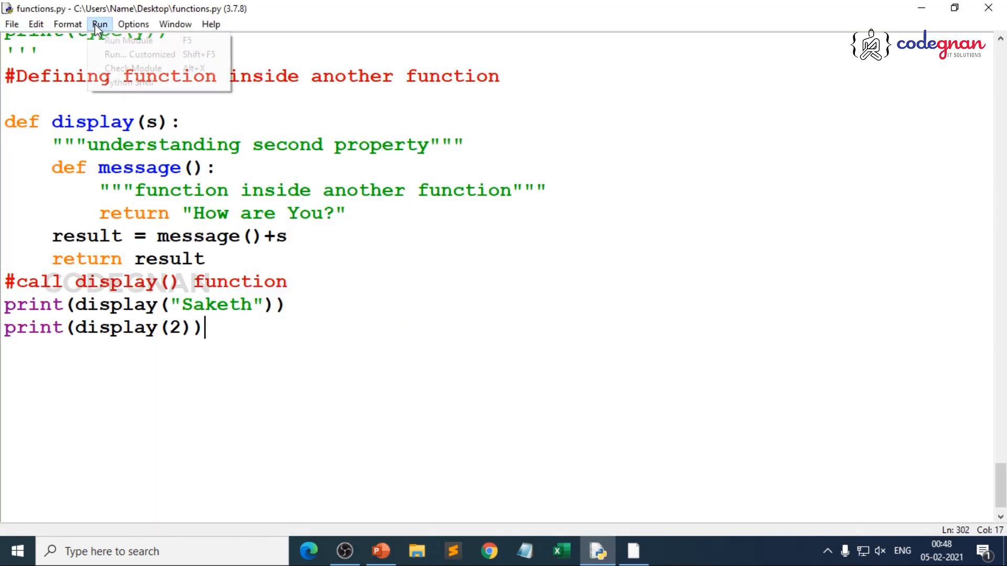
{"action": "left_click", "coordinate": [129, 40]}
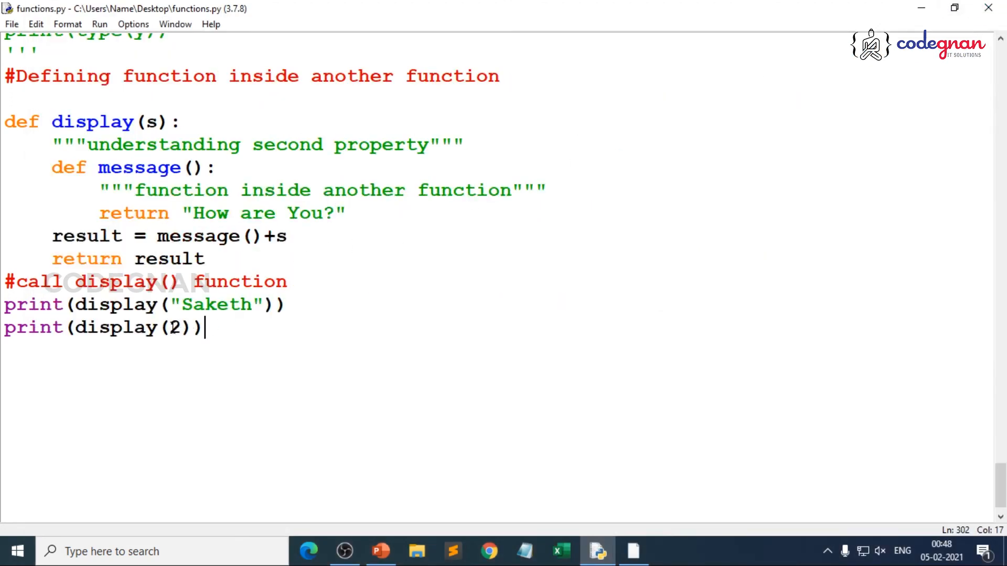
{"action": "left_click", "coordinate": [276, 235]}
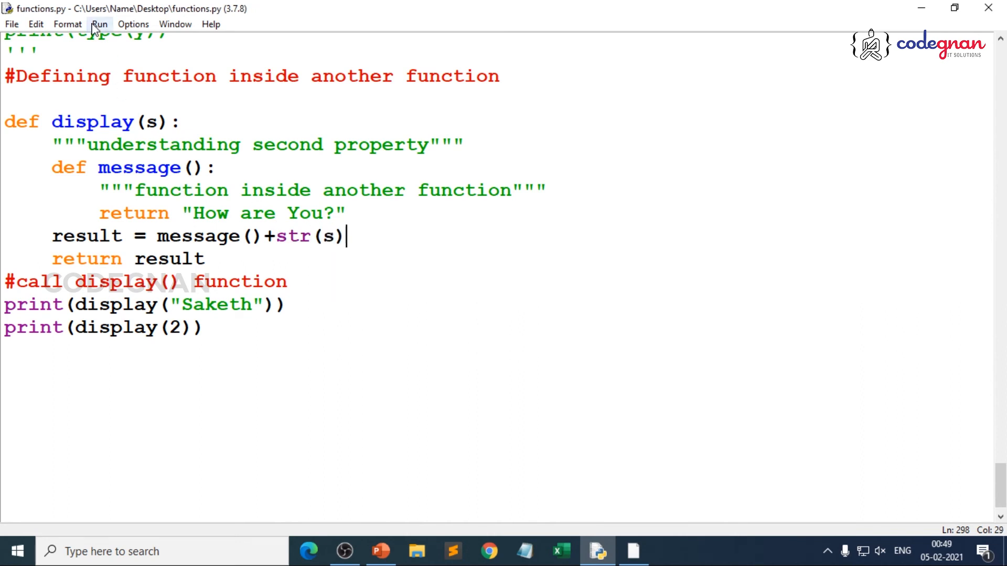
Point out the new str(s) conversion and rerun the module in a fresh shell
{"action": "left_click", "coordinate": [297, 236]}
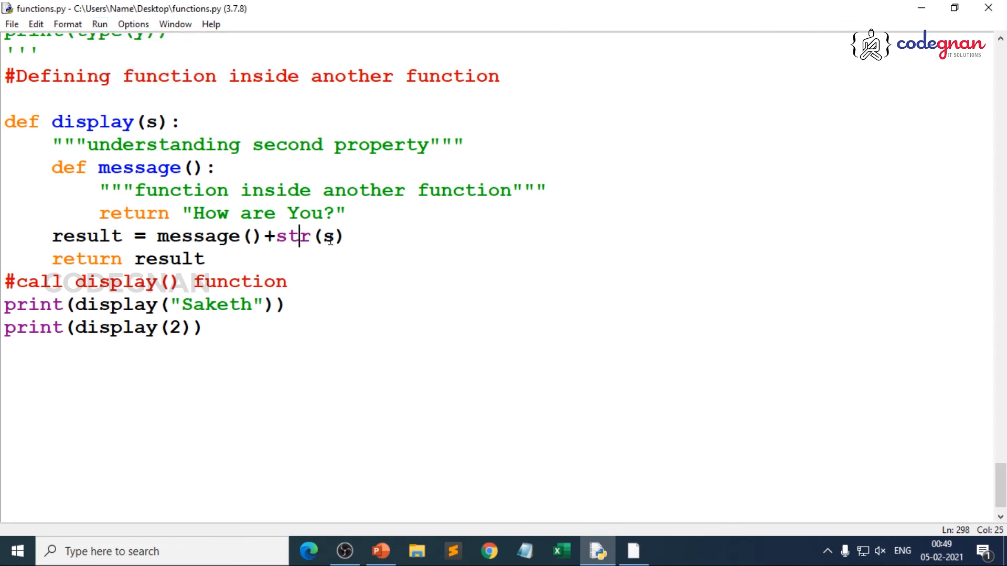
{"action": "mouse_move", "coordinate": [99, 24]}
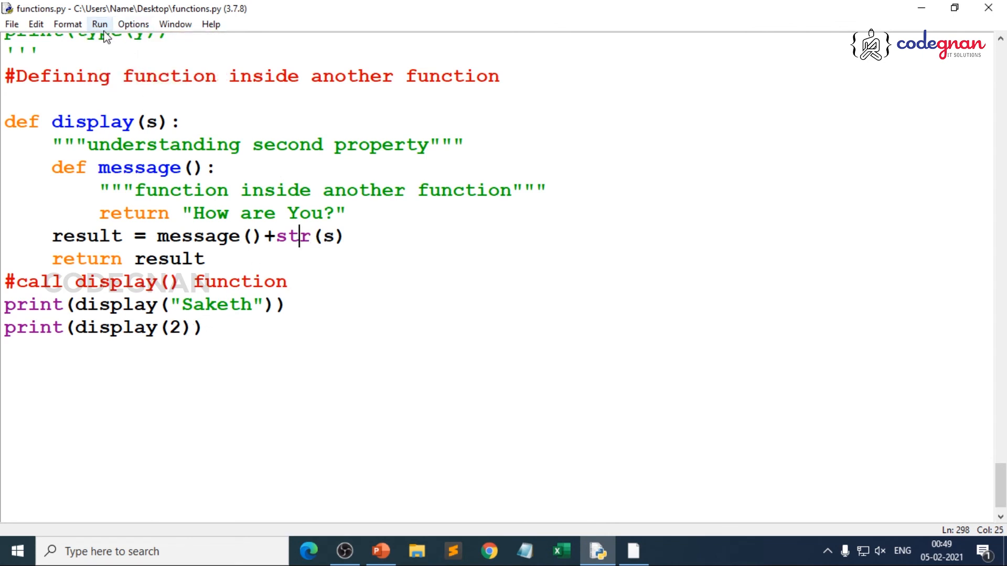
{"action": "left_click", "coordinate": [99, 24]}
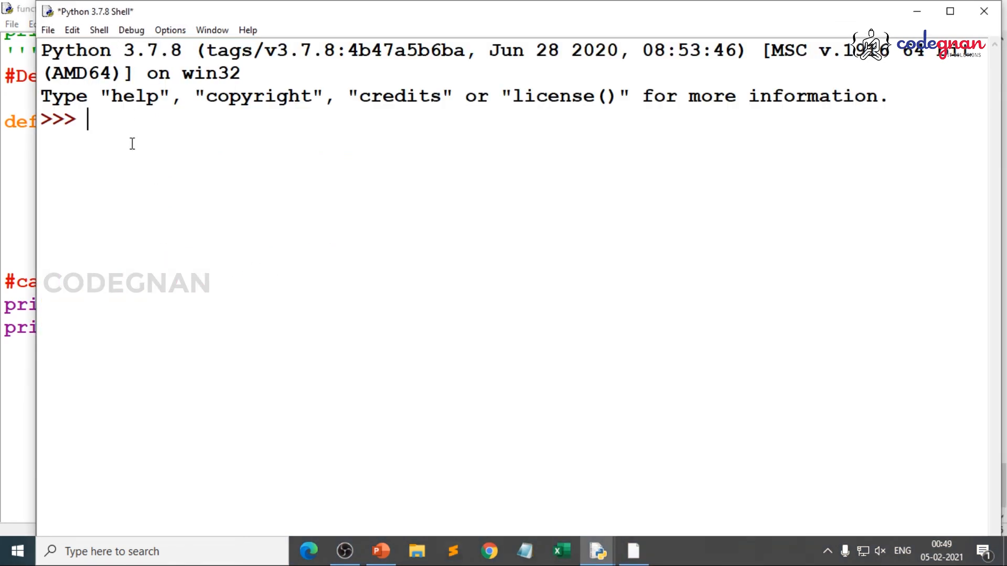
{"action": "key", "text": "F5"}
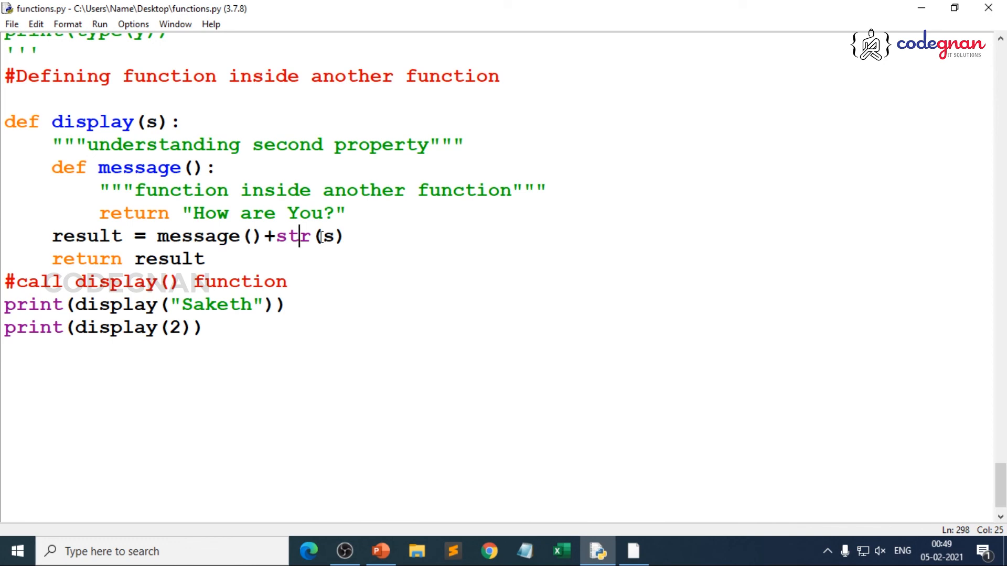
{"action": "double_click", "coordinate": [197, 235]}
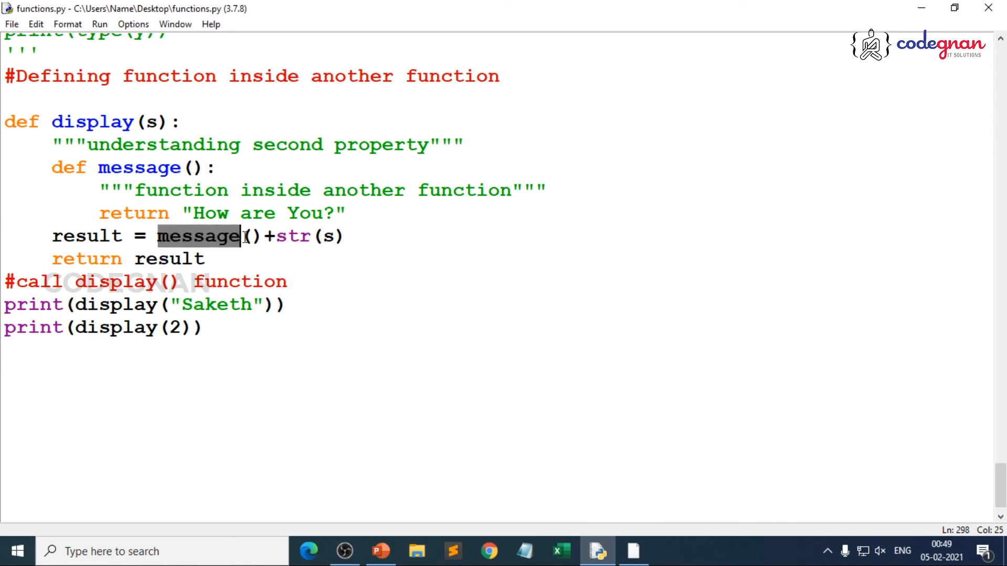
{"action": "left_click", "coordinate": [112, 123]}
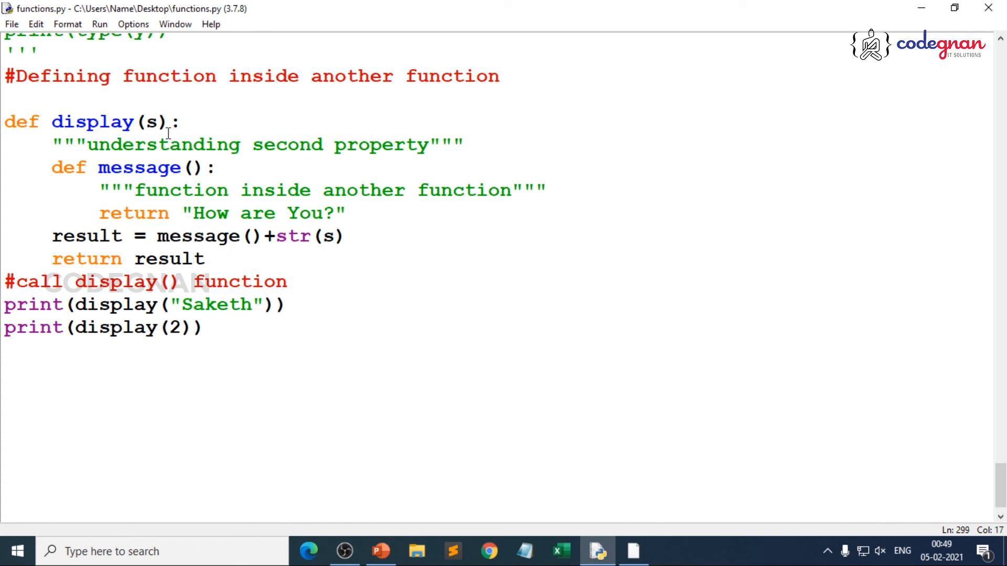
{"action": "left_click", "coordinate": [143, 190]}
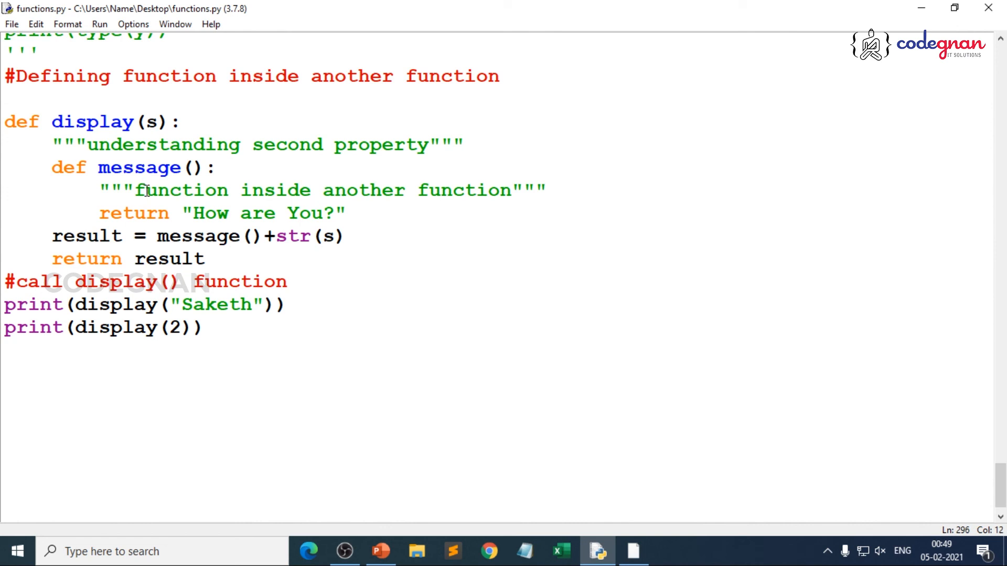
{"action": "mouse_move", "coordinate": [144, 267]}
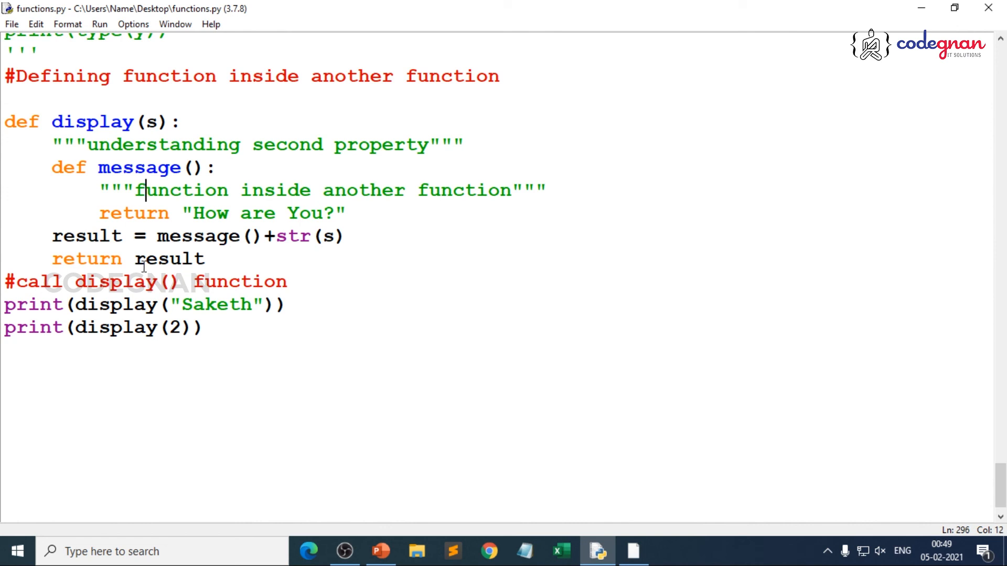
{"action": "left_click", "coordinate": [204, 327]}
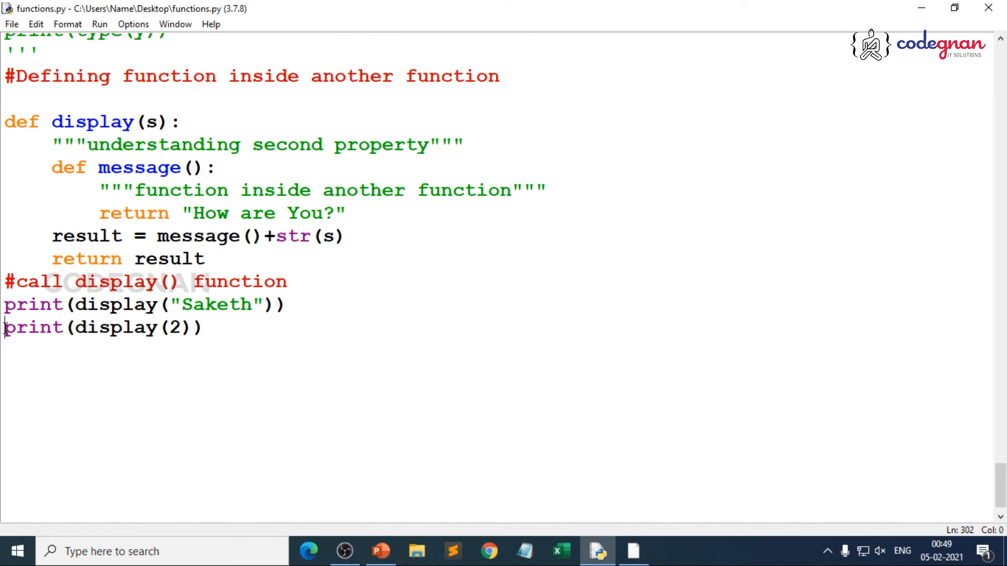
Comment out print(display(2)), revert the result line to message()+s, and save
{"action": "type", "text": "#"}
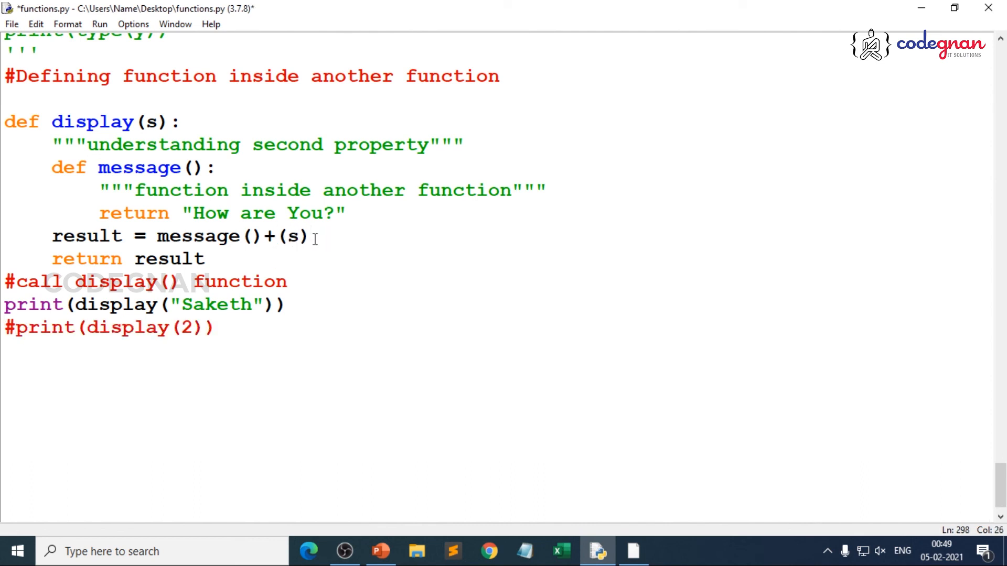
{"action": "key", "text": "BackSpace"}
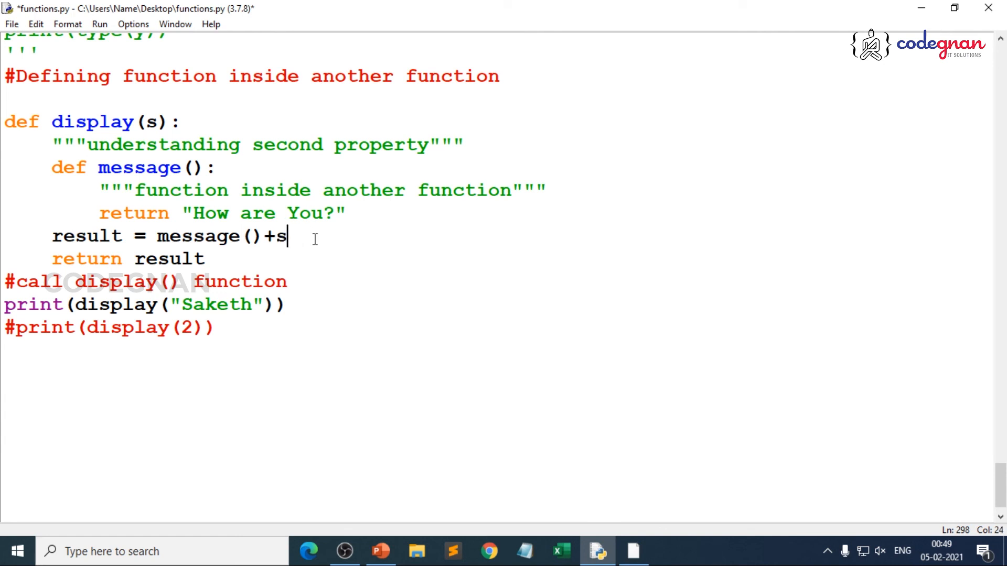
{"action": "key", "text": "ctrl+s"}
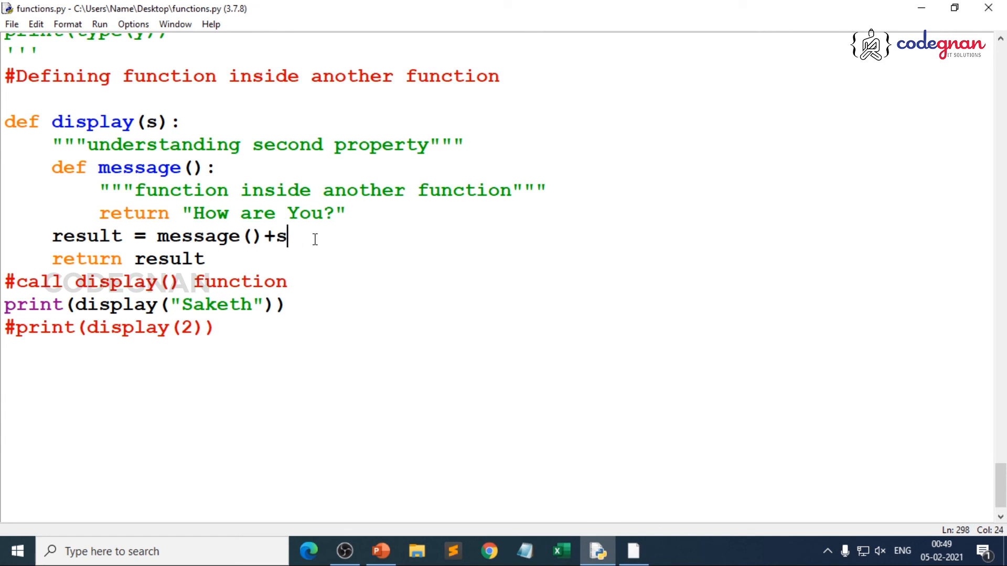
{"action": "mouse_move", "coordinate": [292, 304]}
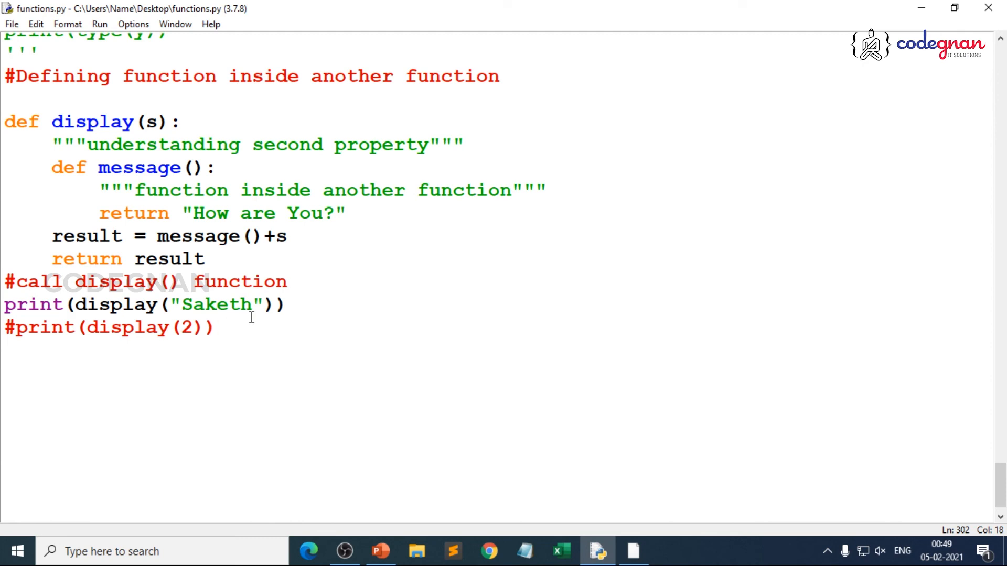
{"action": "left_click", "coordinate": [217, 327]}
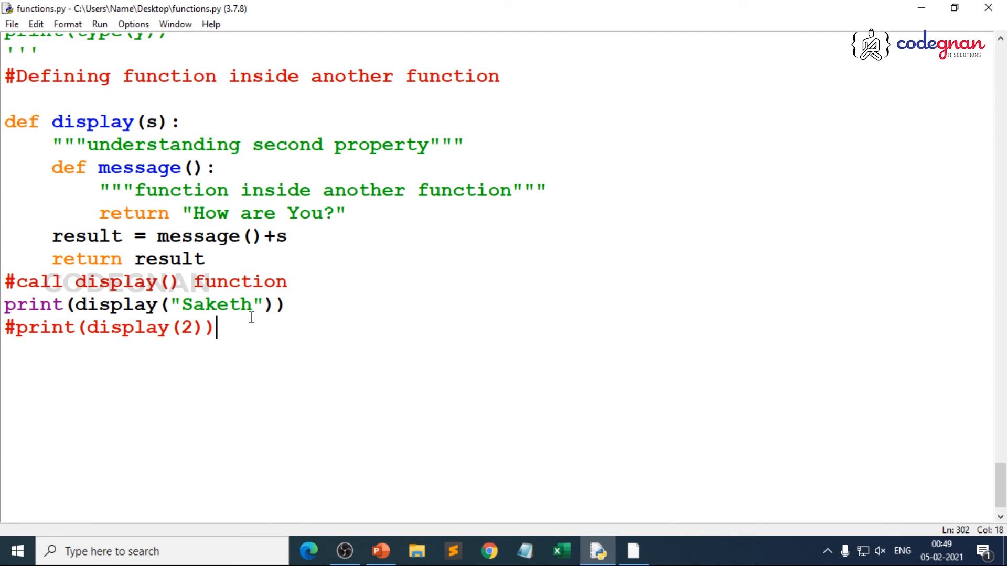